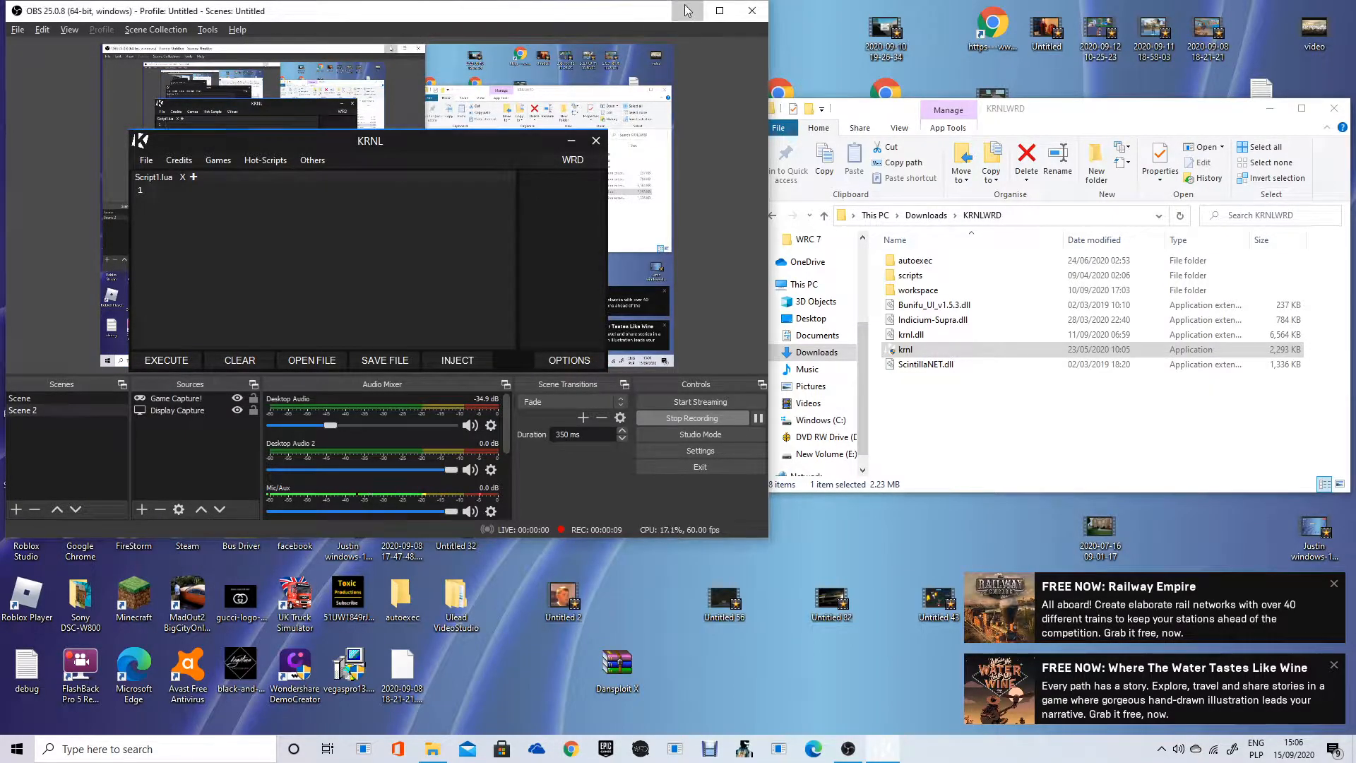
- Minimize the OBS recording window, leaving KRNL with an empty script tab visible
{"action": "left_click", "coordinate": [719, 10]}
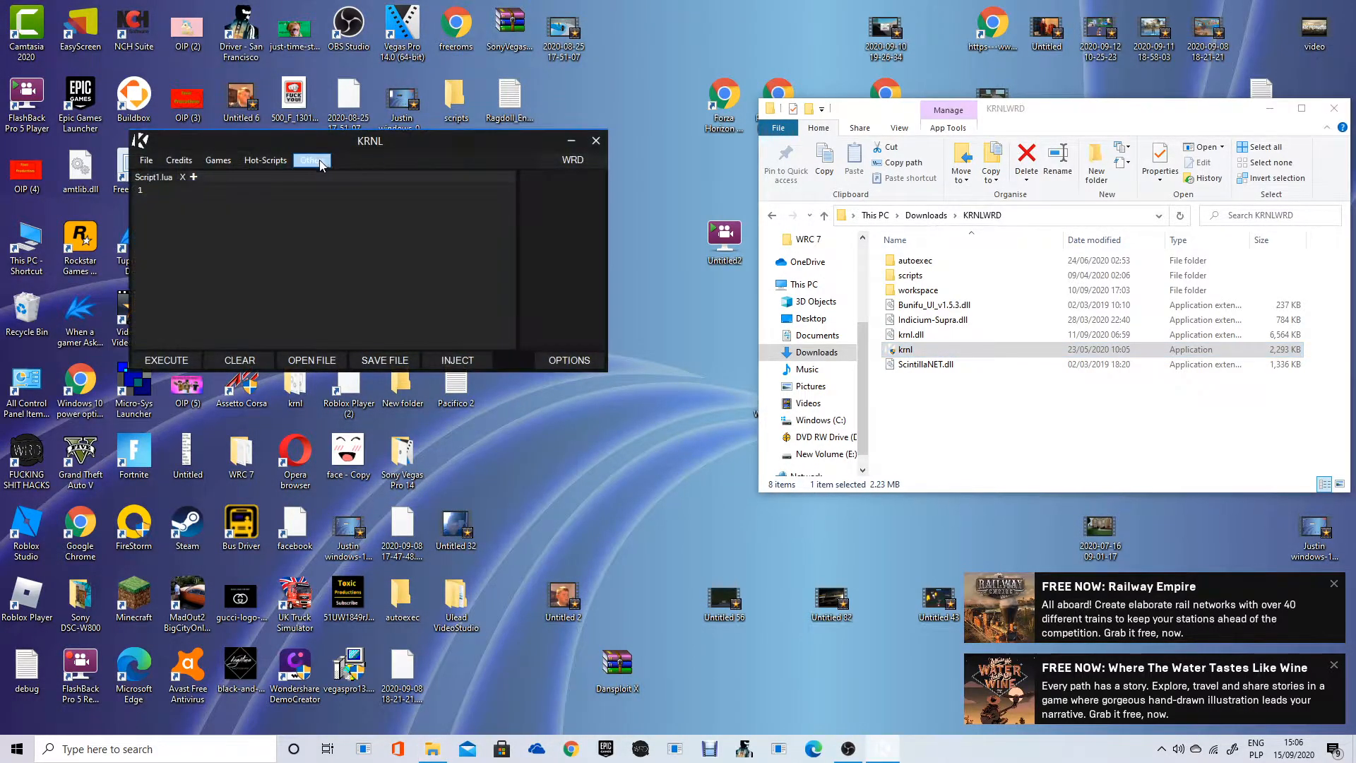
{"action": "mouse_move", "coordinate": [336, 182]}
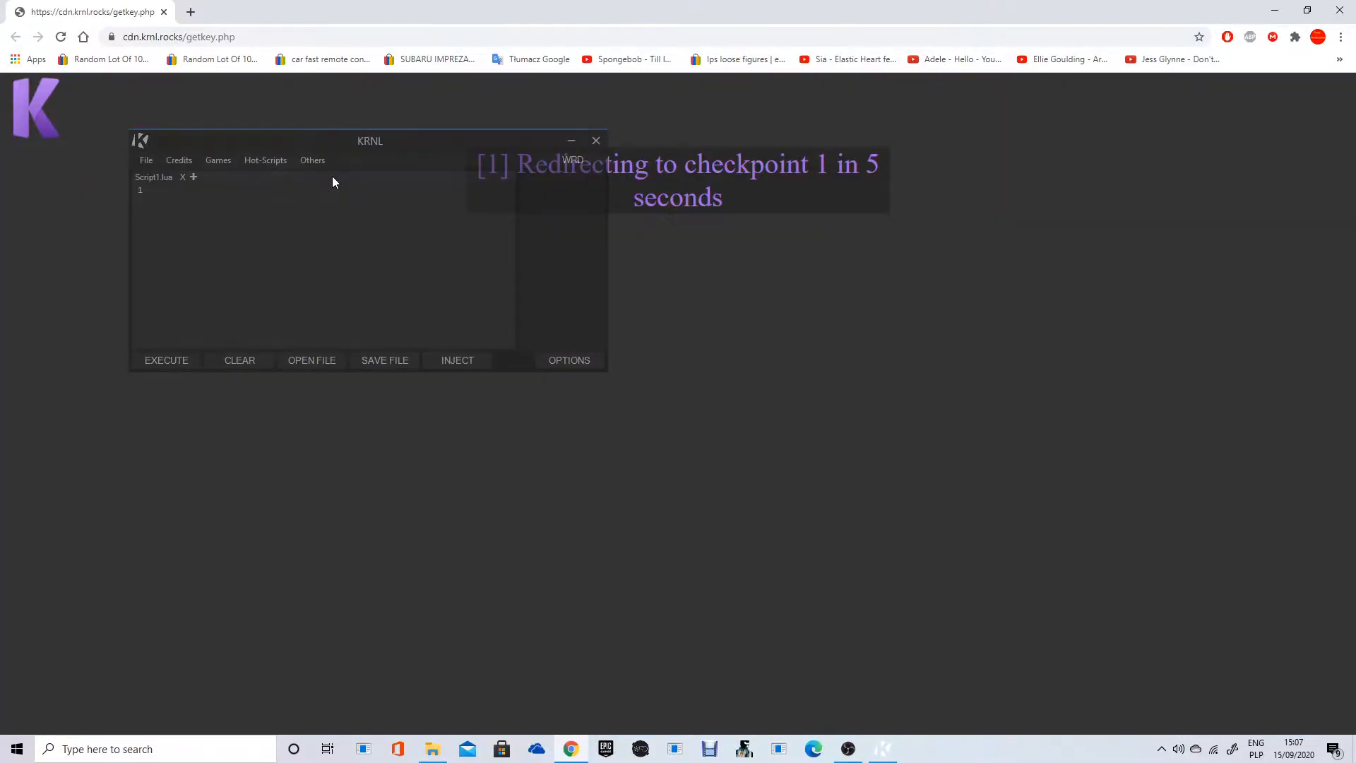
- Pass the Linkvertise checkpoint via Free Access and copy the generated KRNL access key
{"action": "left_click_drag", "start_coordinate": [369, 140], "coordinate": [336, 147]}
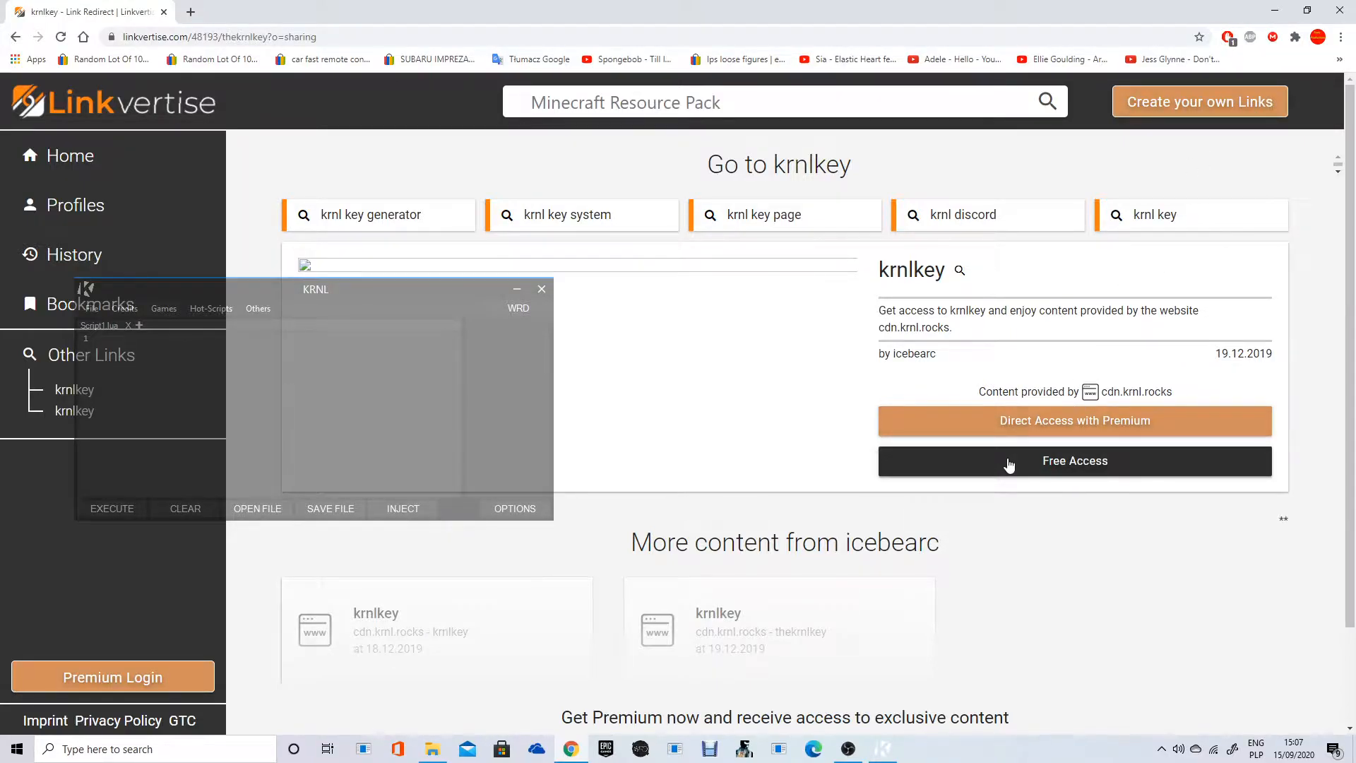
{"action": "left_click", "coordinate": [1074, 460]}
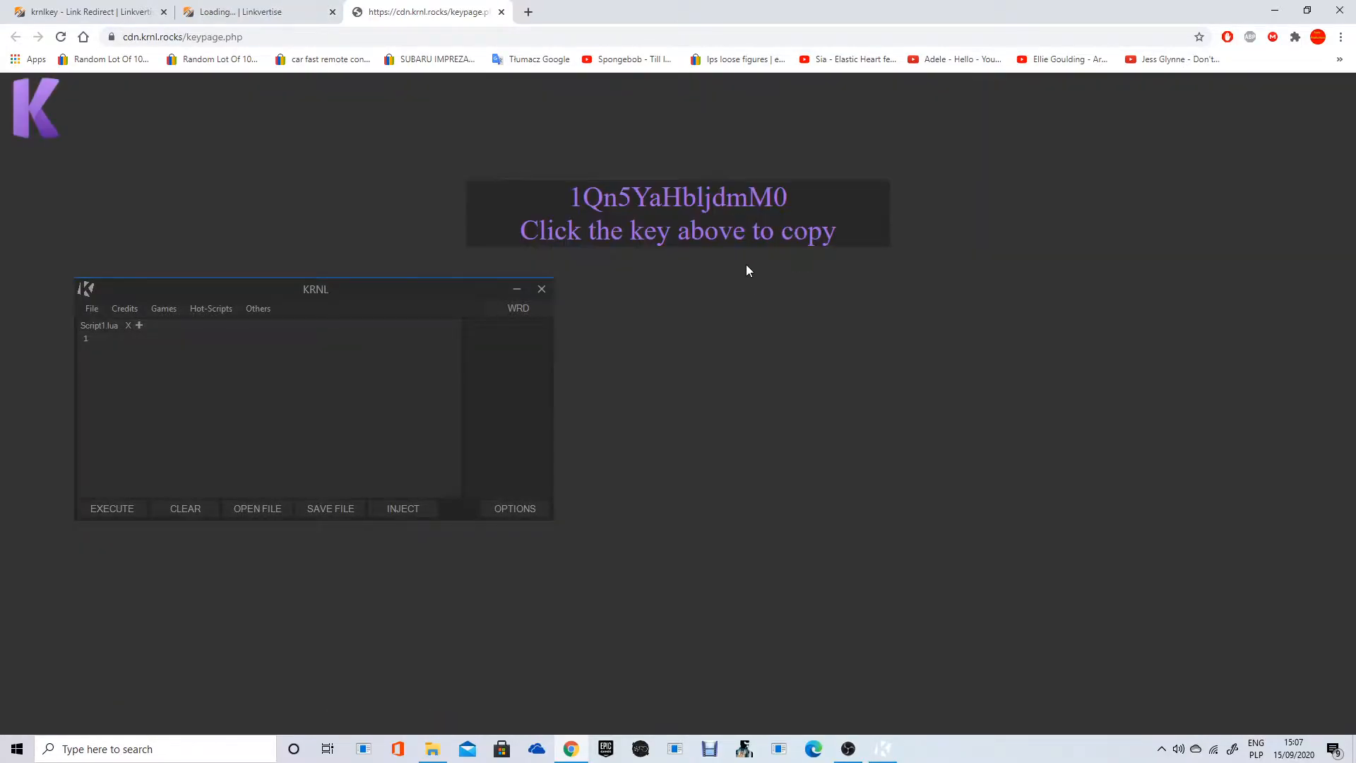
{"action": "left_click", "coordinate": [677, 196]}
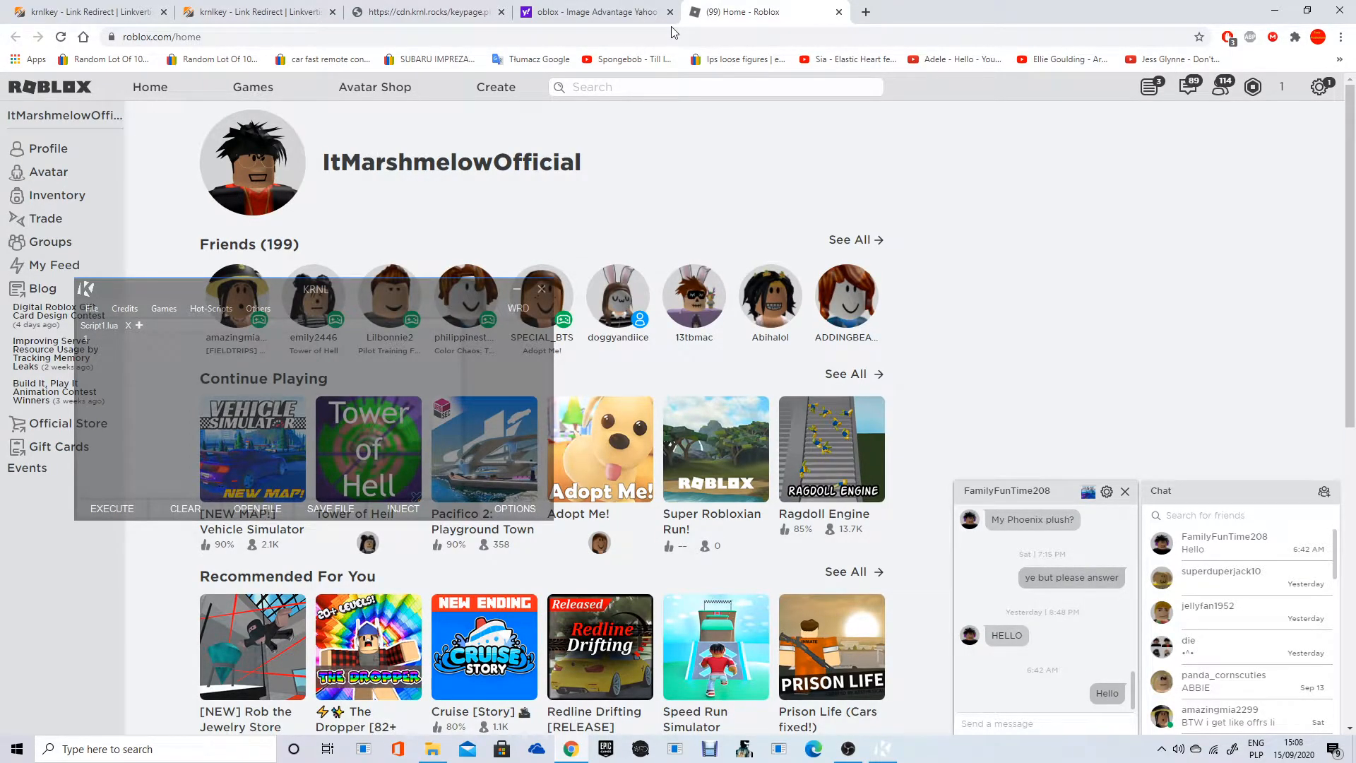
{"action": "mouse_move", "coordinate": [678, 182]}
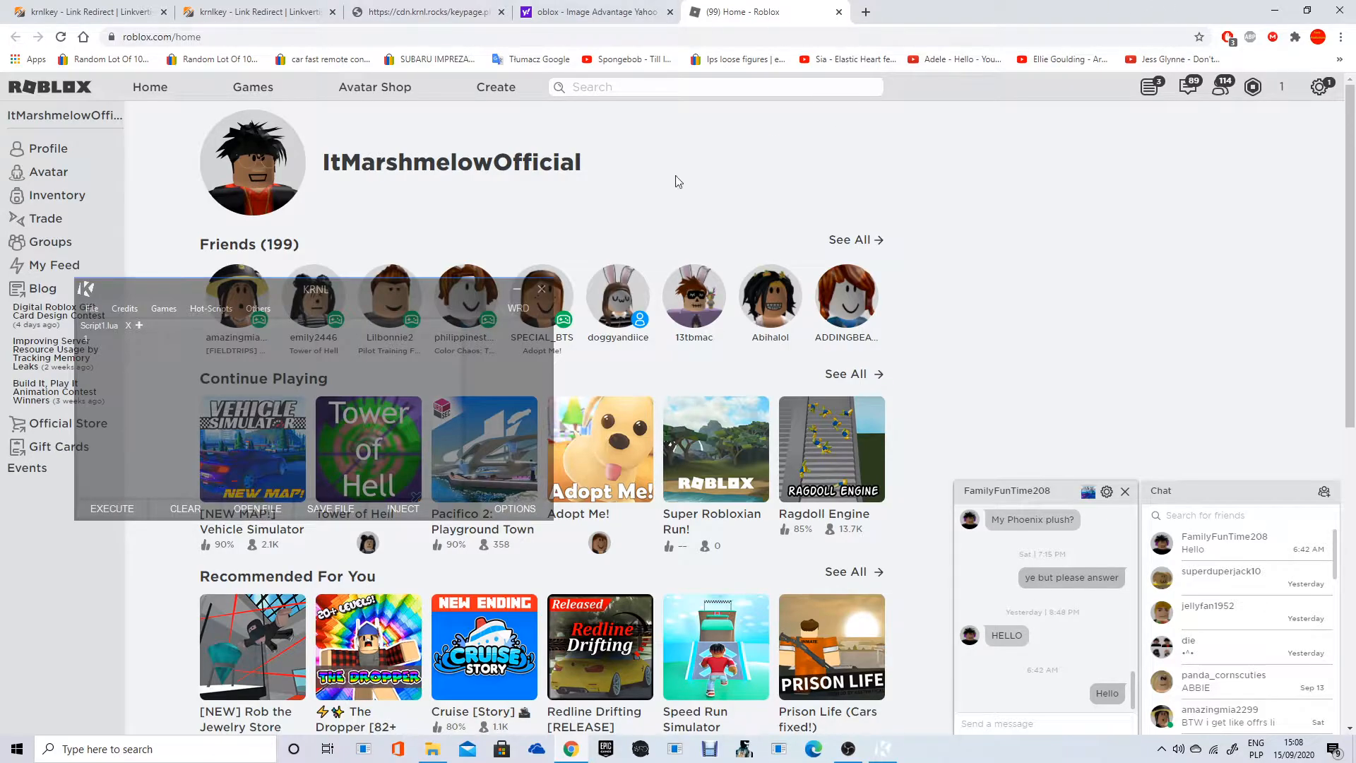
{"action": "mouse_move", "coordinate": [519, 293]}
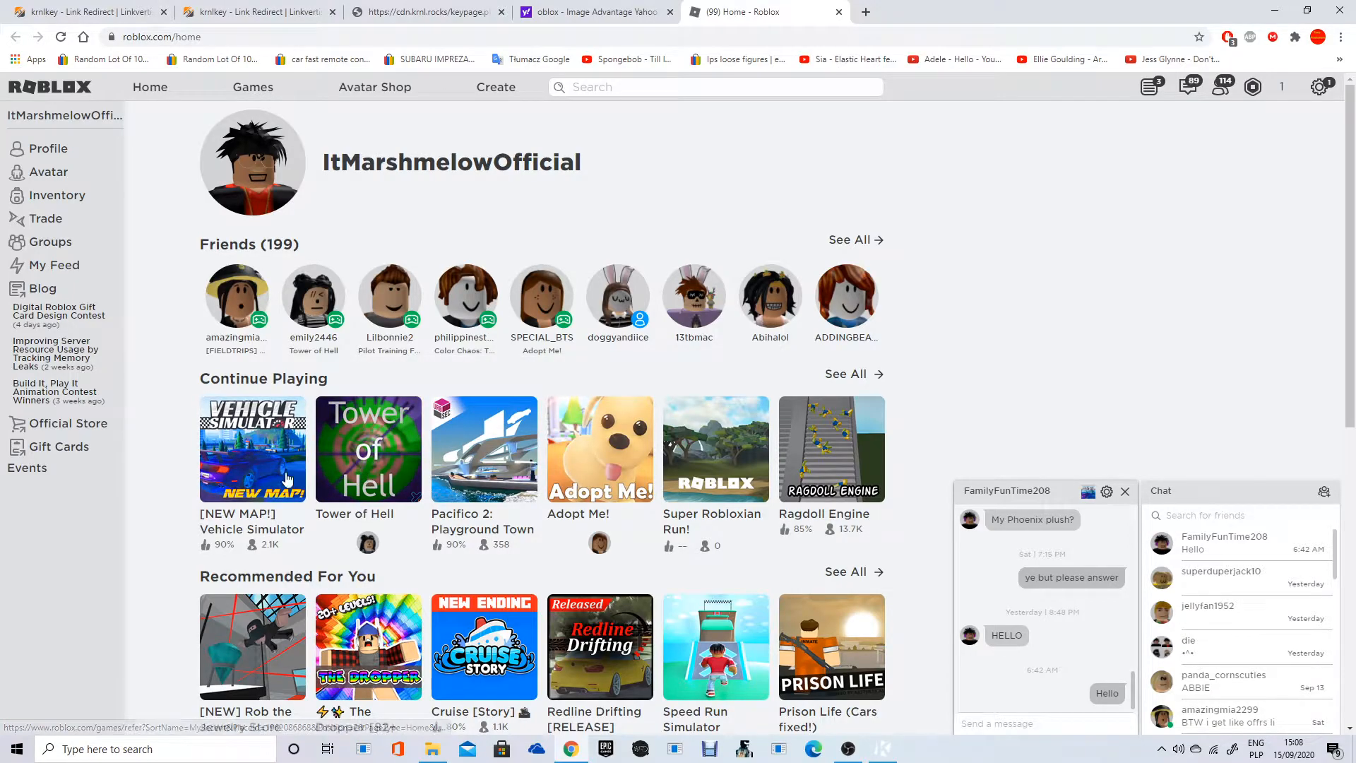
{"action": "mouse_move", "coordinate": [75, 542]}
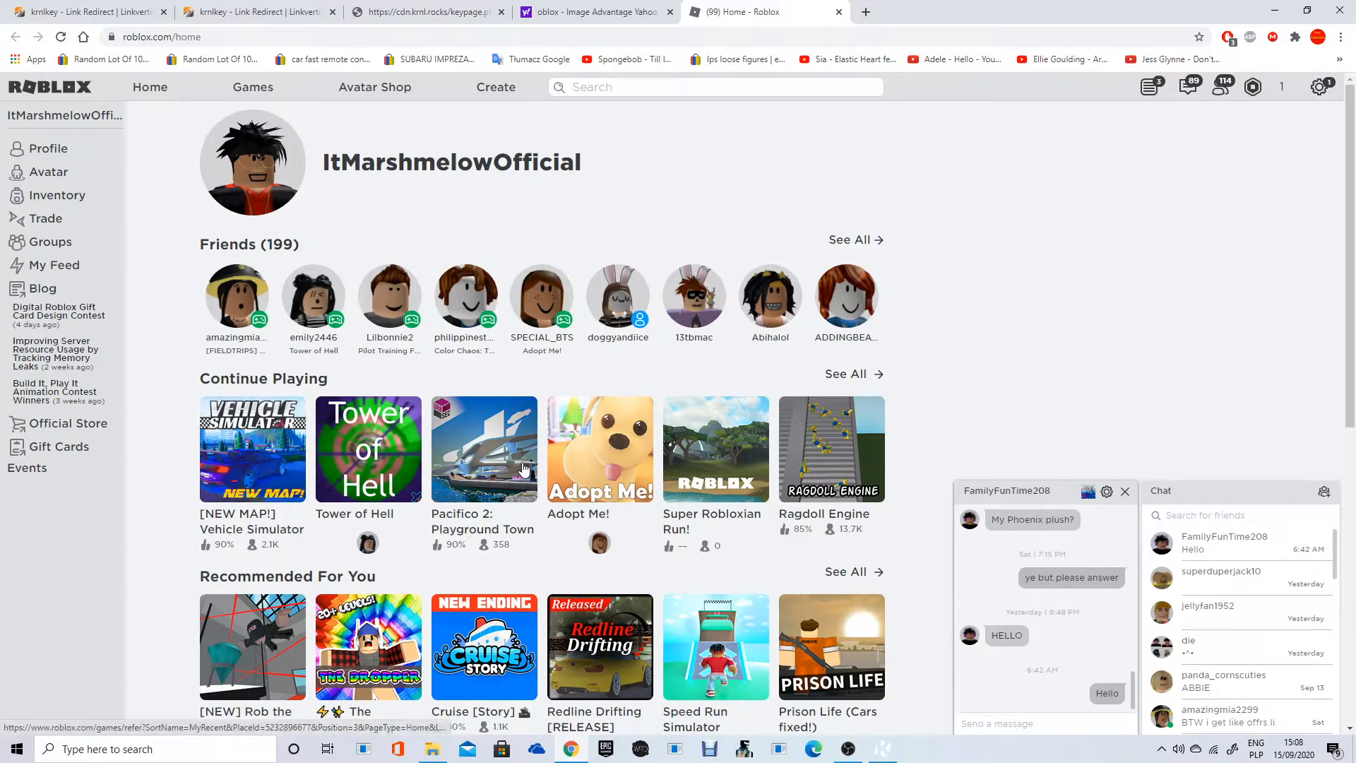
- Launch Pacifico 2: Playground Town from Continue Playing so the Roblox install begins
{"action": "left_click", "coordinate": [483, 447]}
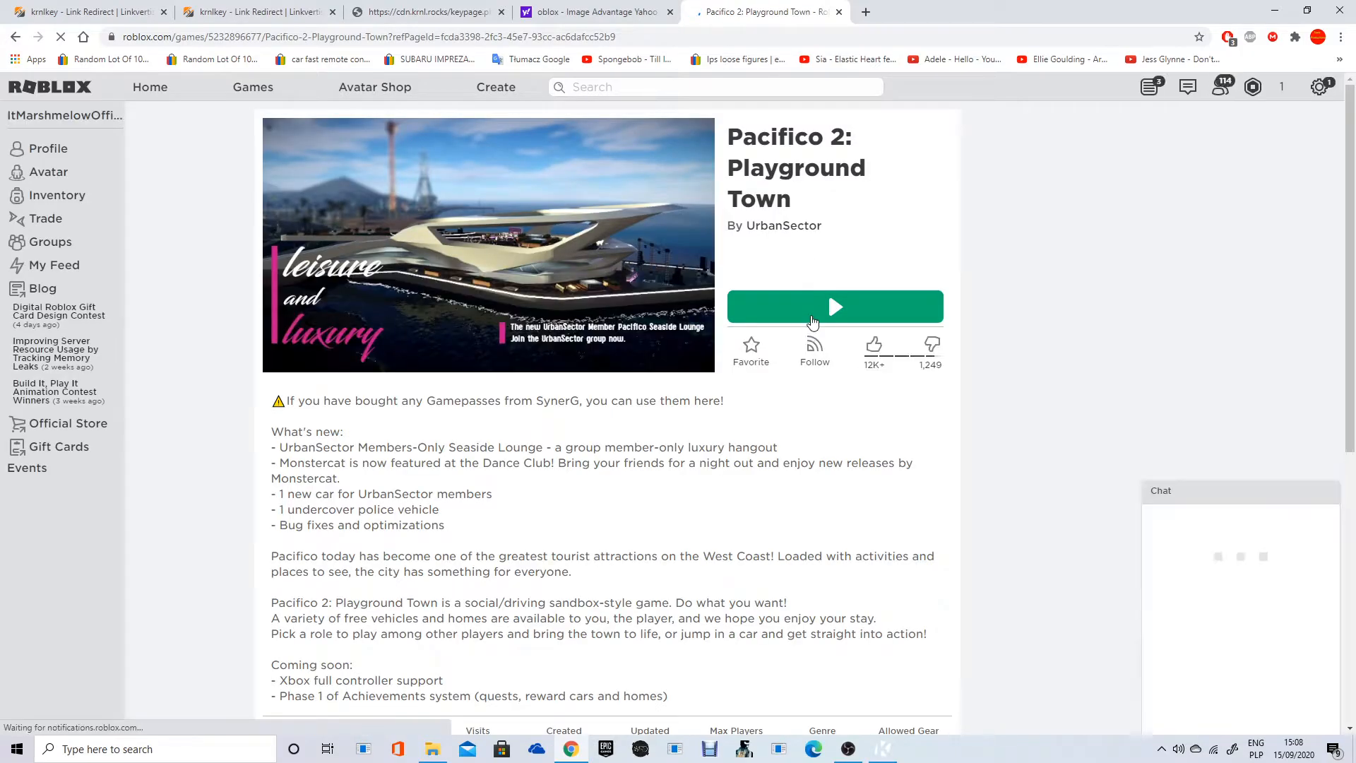
{"action": "left_click", "coordinate": [834, 306]}
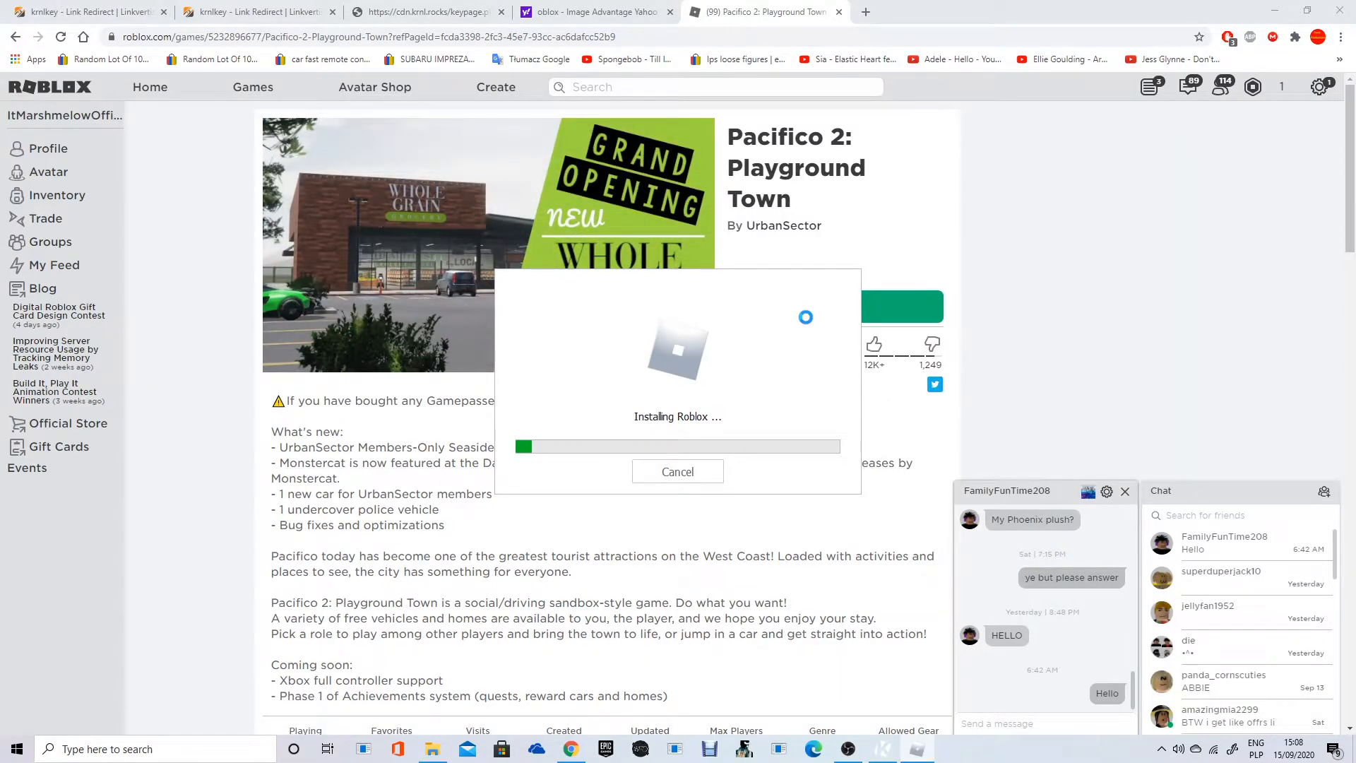
{"action": "mouse_move", "coordinate": [734, 250]}
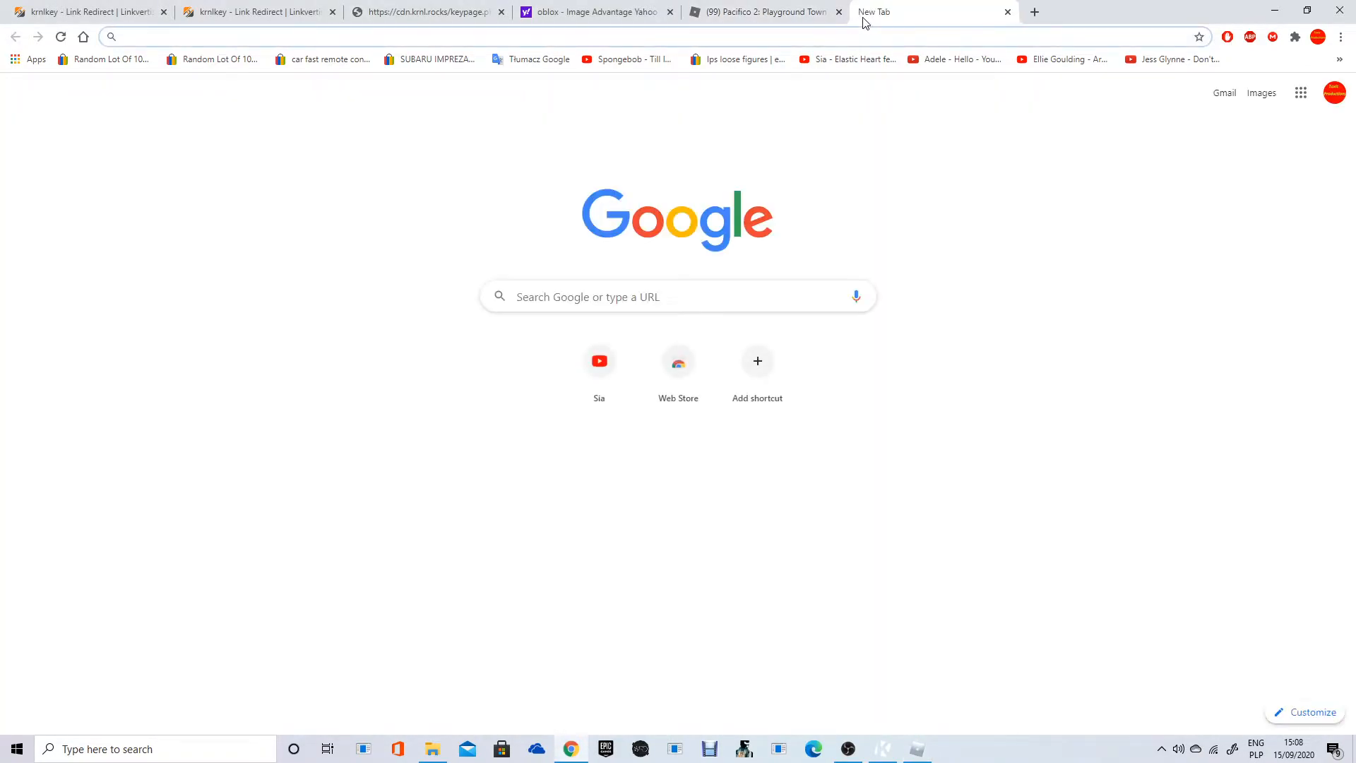
- Search Bing for 'vehicle smuator script paste' and open the first Pastebin result
{"action": "type", "text": "vehicle"}
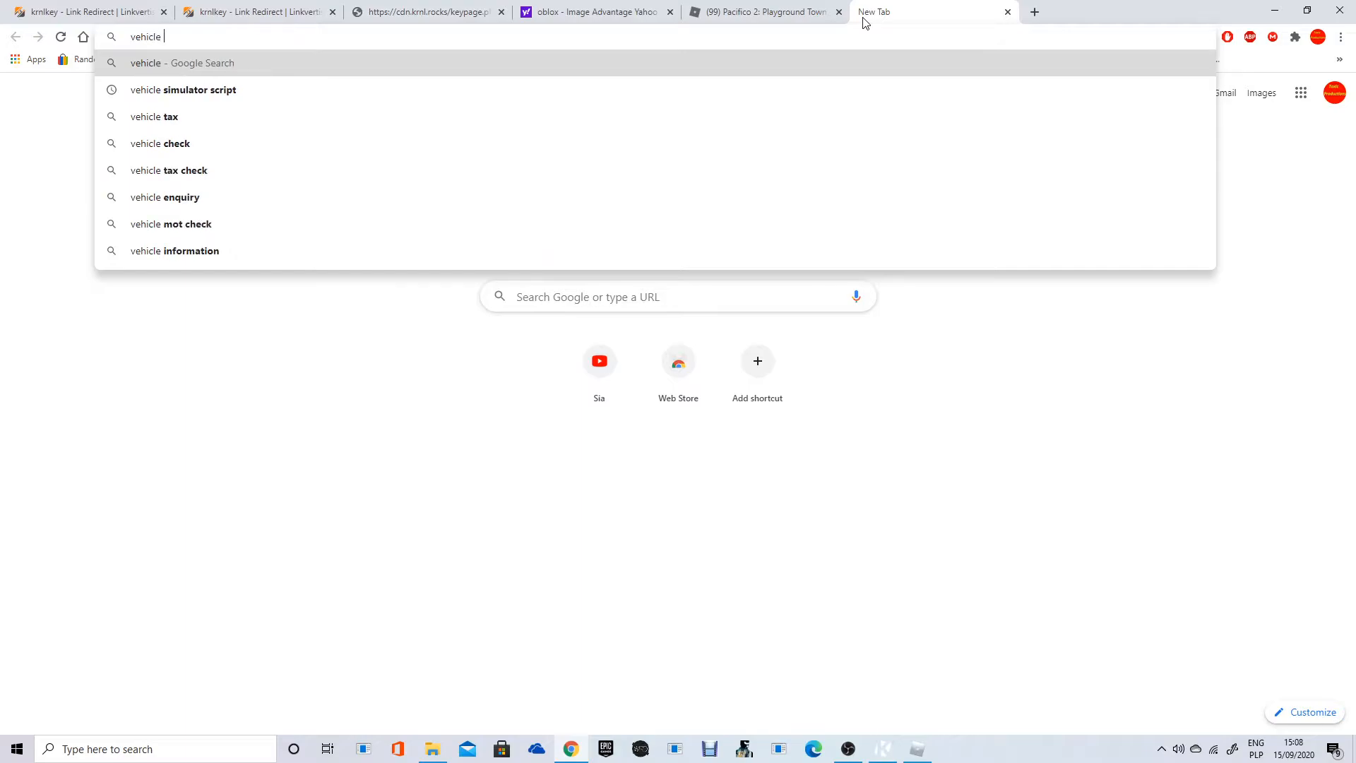
{"action": "type", "text": "smuator s"}
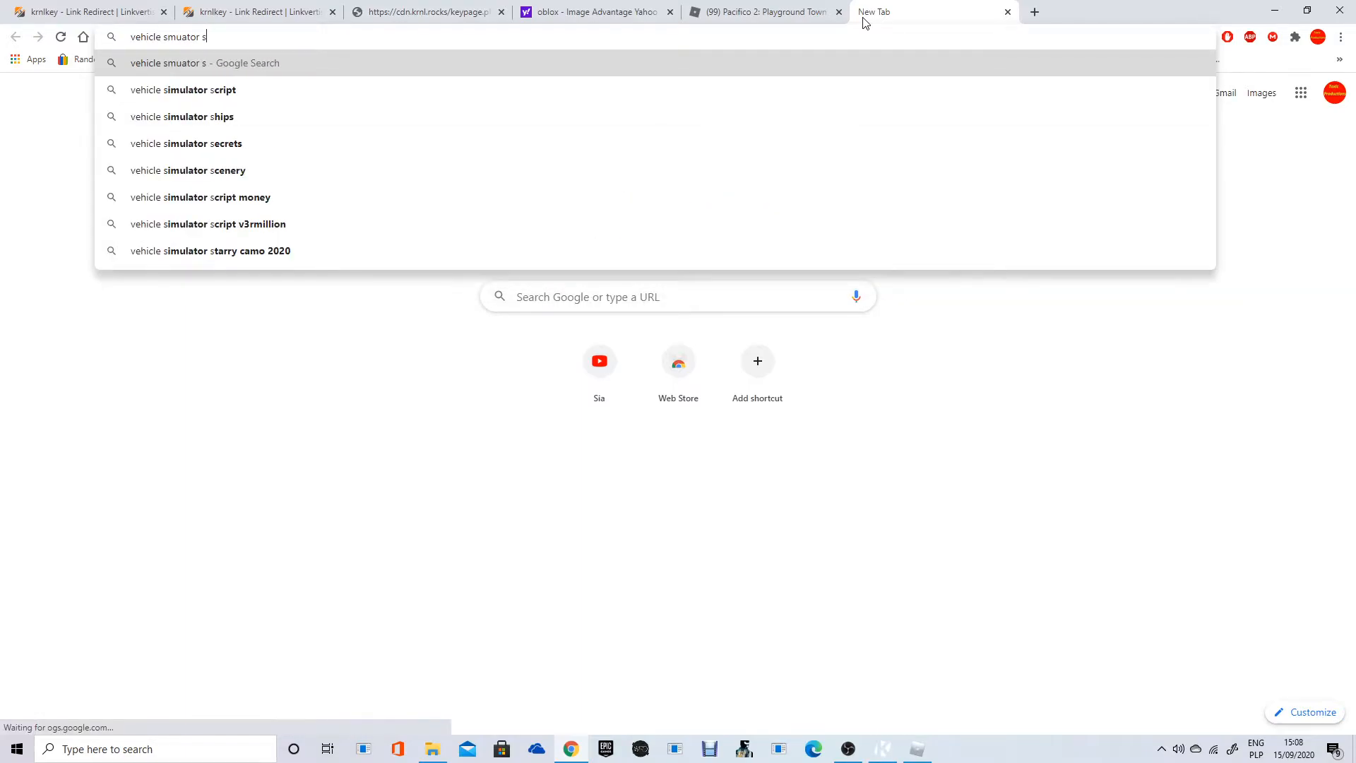
{"action": "type", "text": "cript"}
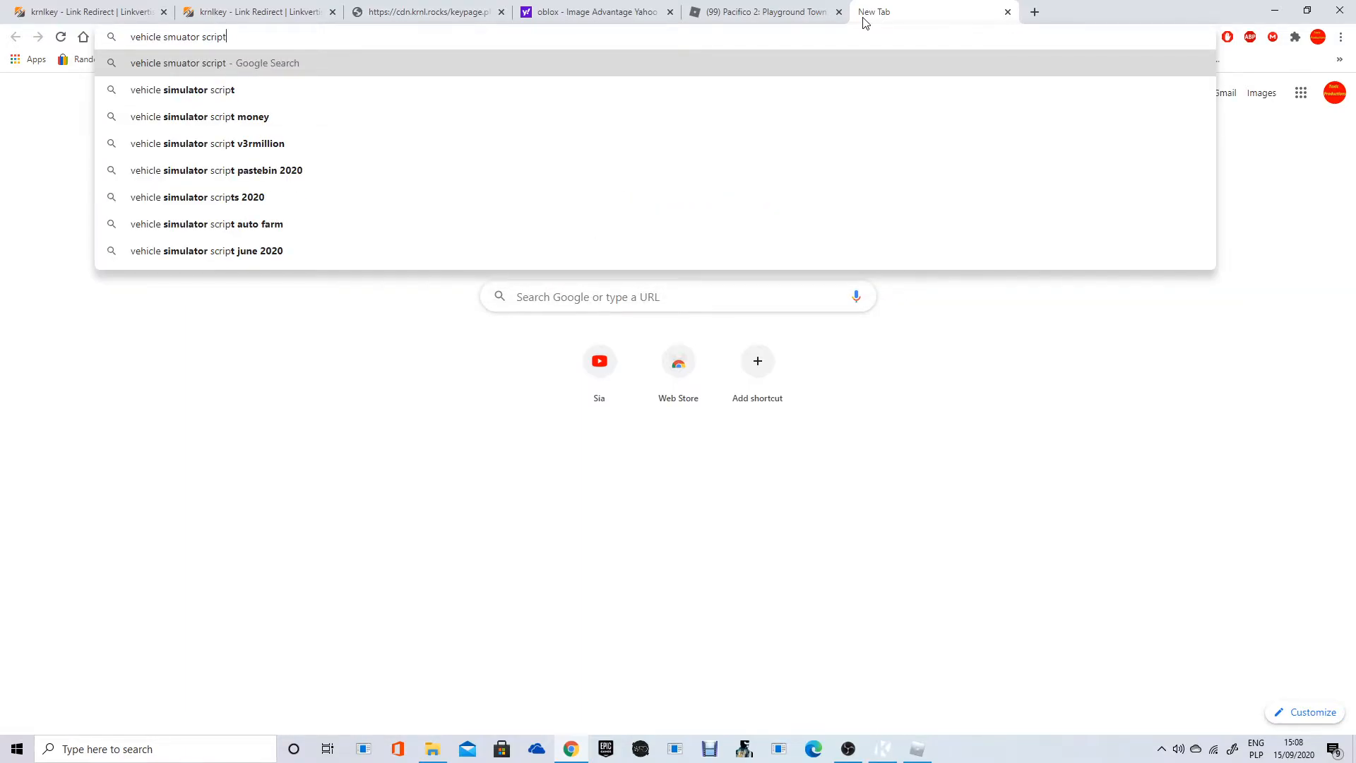
{"action": "type", "text": "paste"}
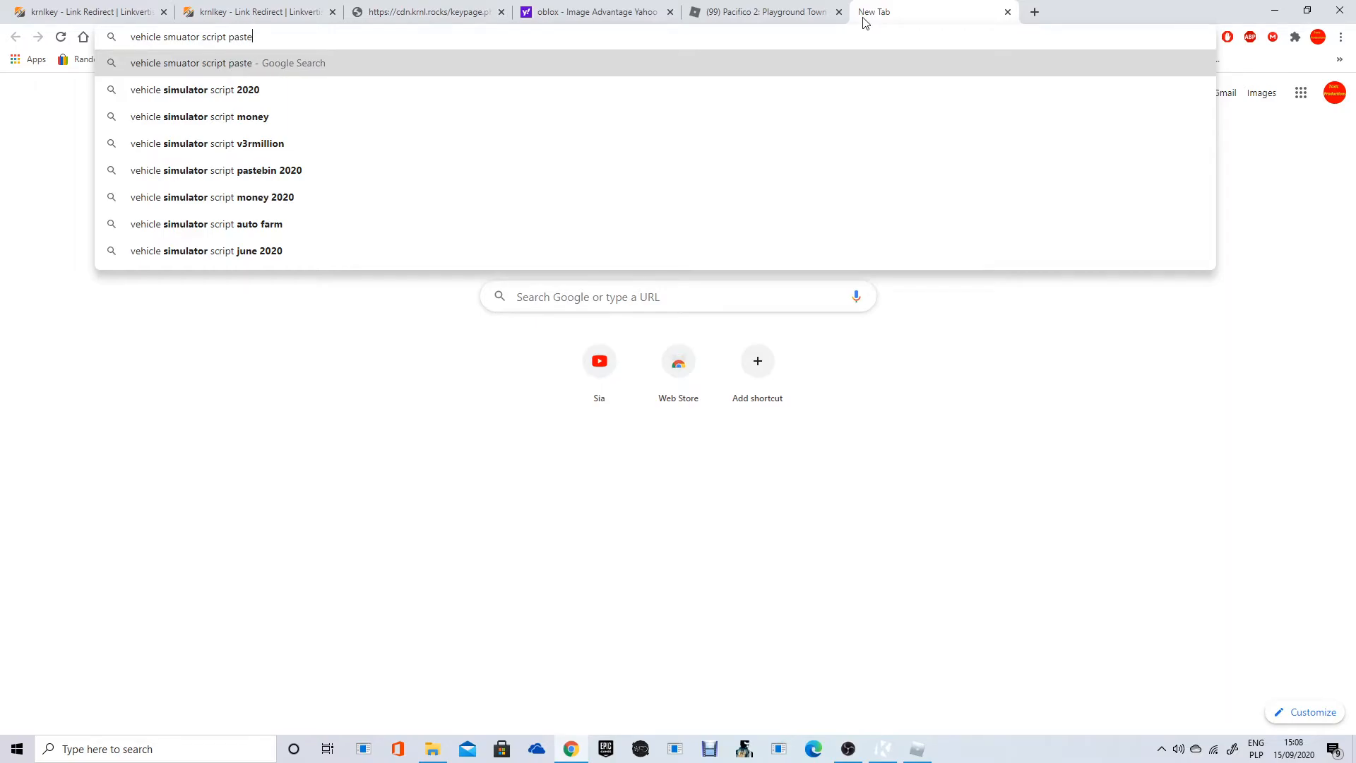
{"action": "key", "text": "Return"}
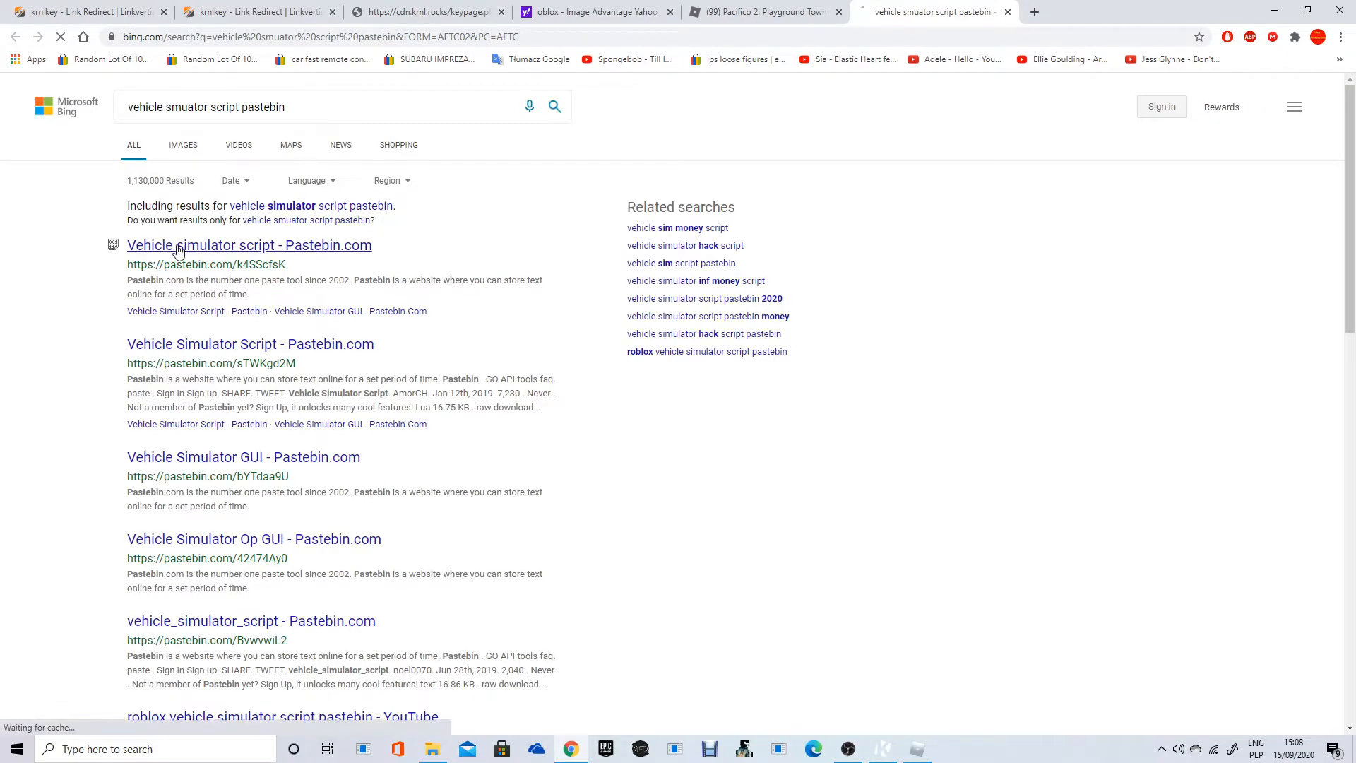
{"action": "left_click", "coordinate": [248, 244]}
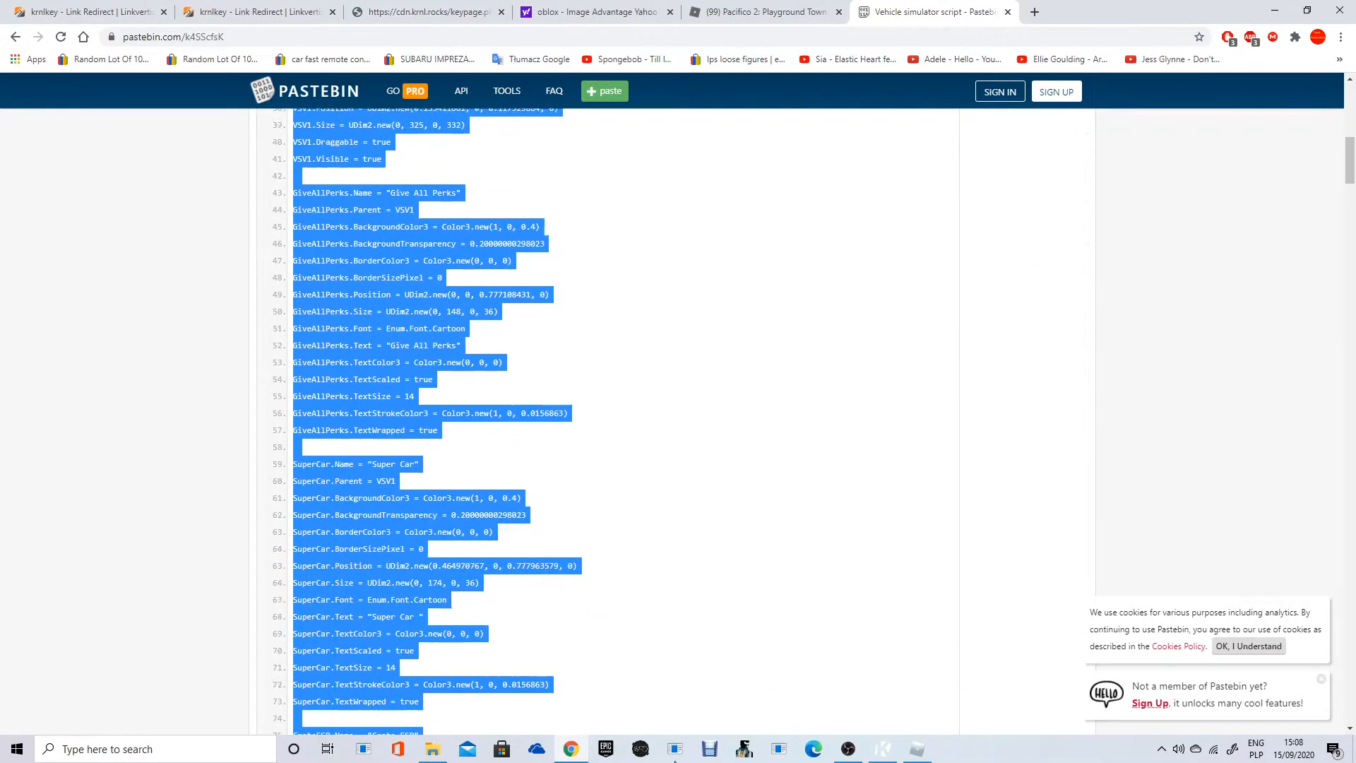
- Look over the Vehicle Simulator script, start a new paste, then close the Pastebin tab
{"action": "scroll", "scroll_direction": "up", "scroll_amount": 3}
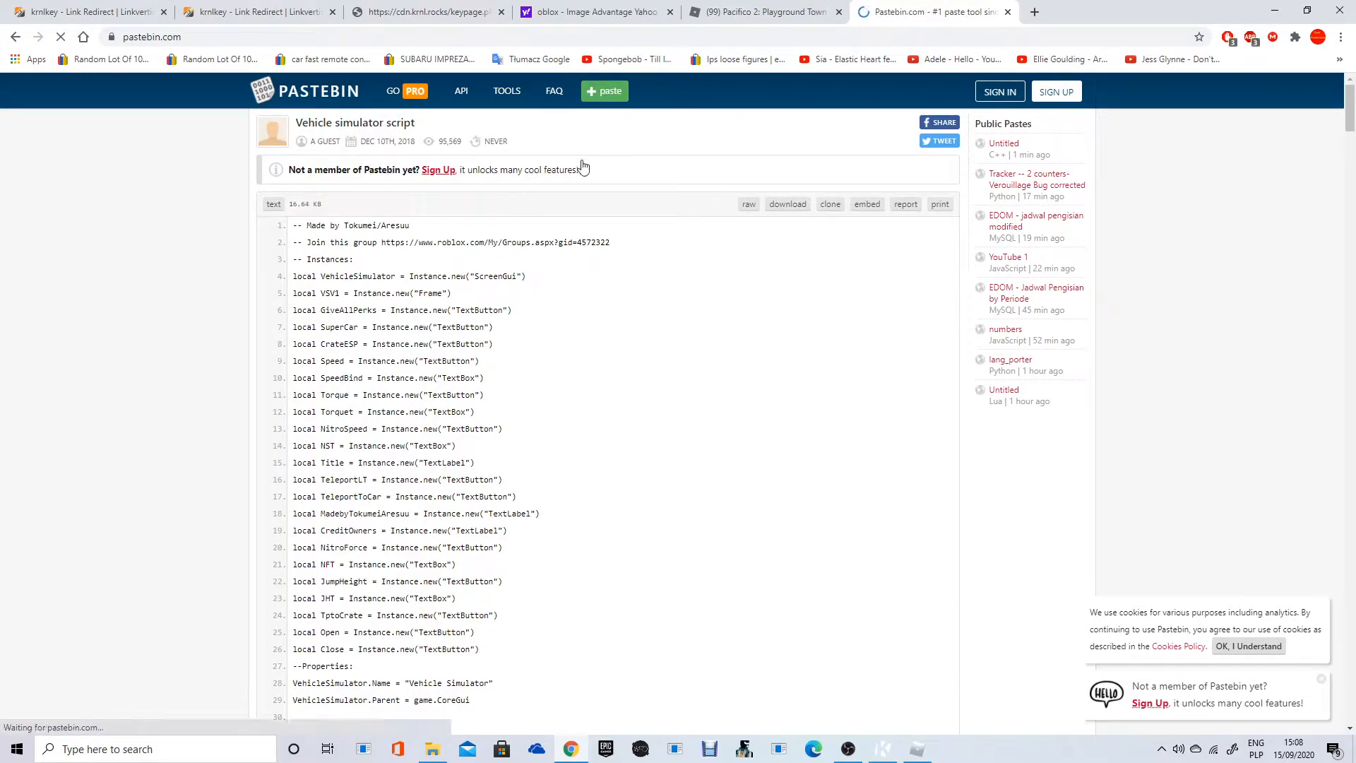
{"action": "left_click", "coordinate": [603, 91]}
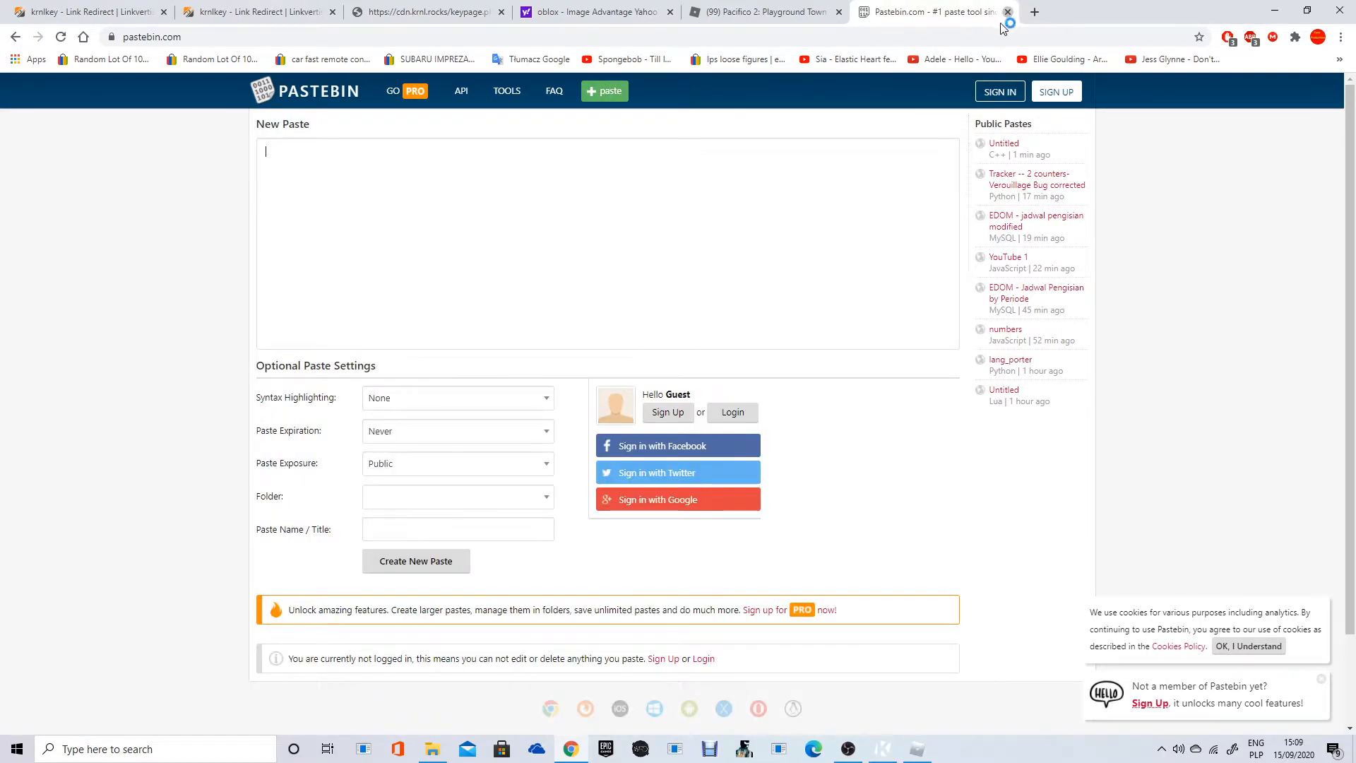
{"action": "left_click", "coordinate": [1006, 13]}
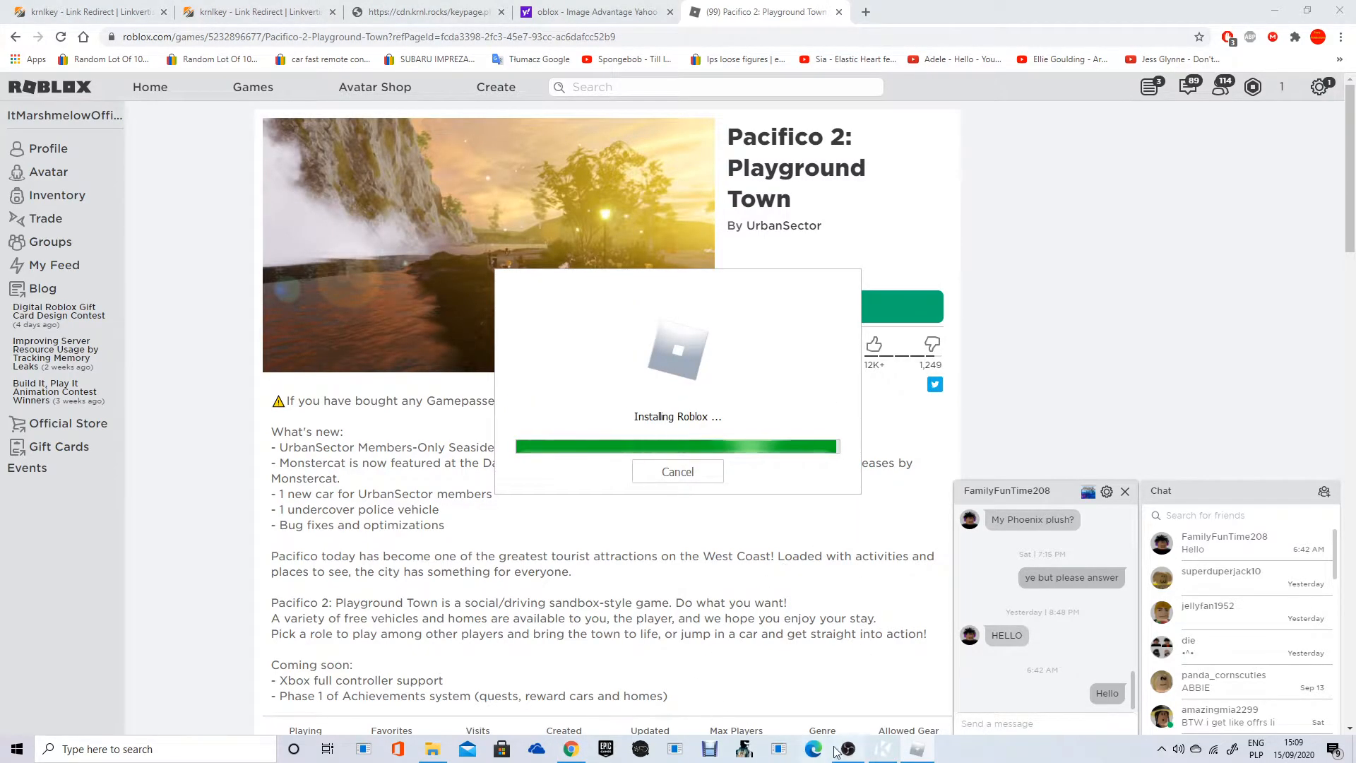
- Enter Pacifico 2 from the title menu START button and return to the game window
{"action": "left_click", "coordinate": [846, 749]}
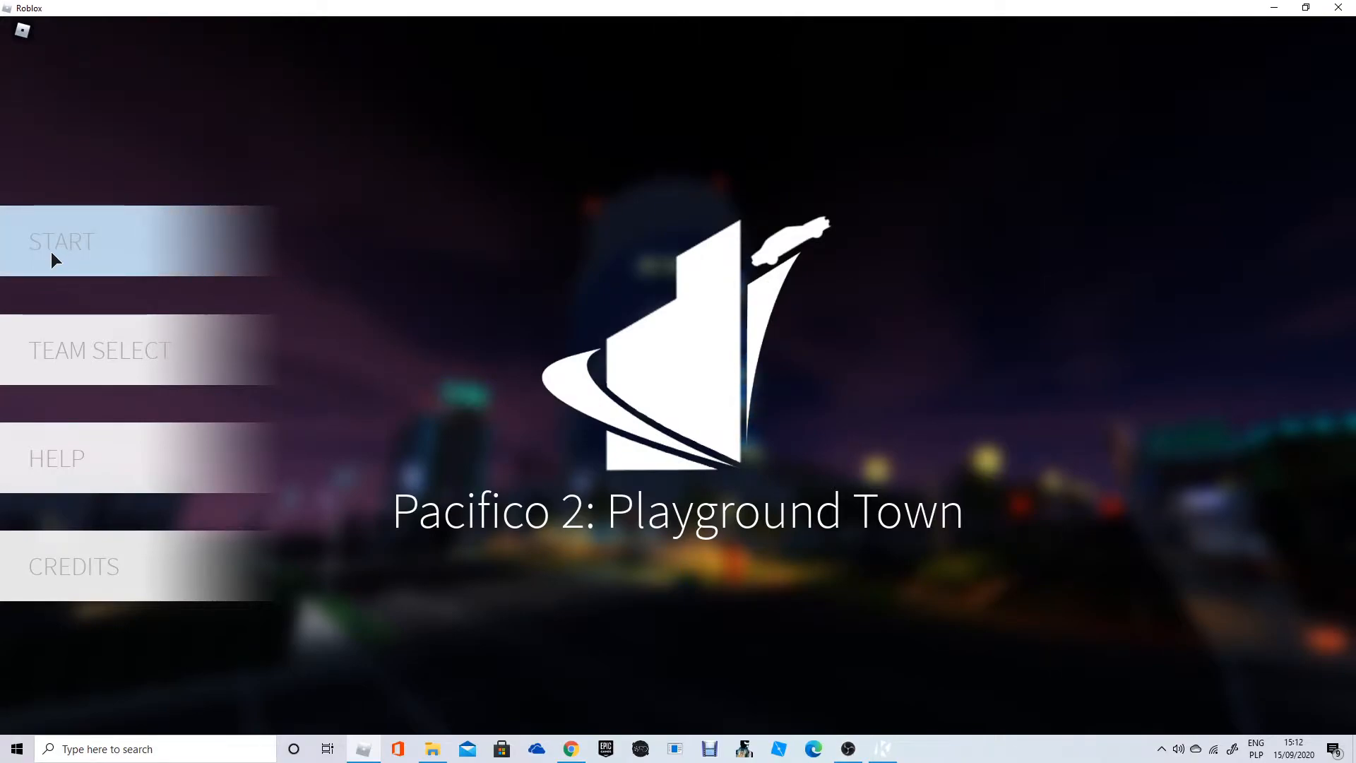
{"action": "left_click", "coordinate": [60, 241]}
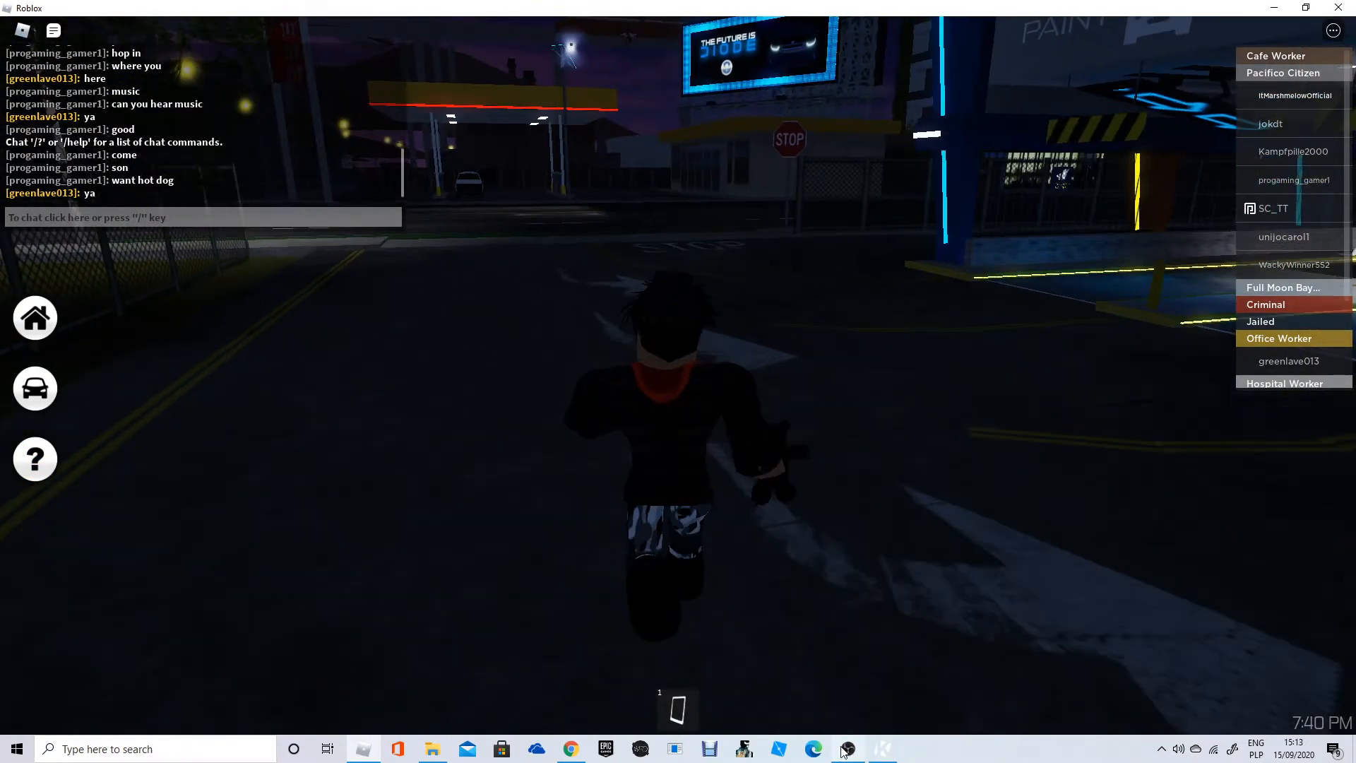
{"action": "left_click", "coordinate": [846, 748]}
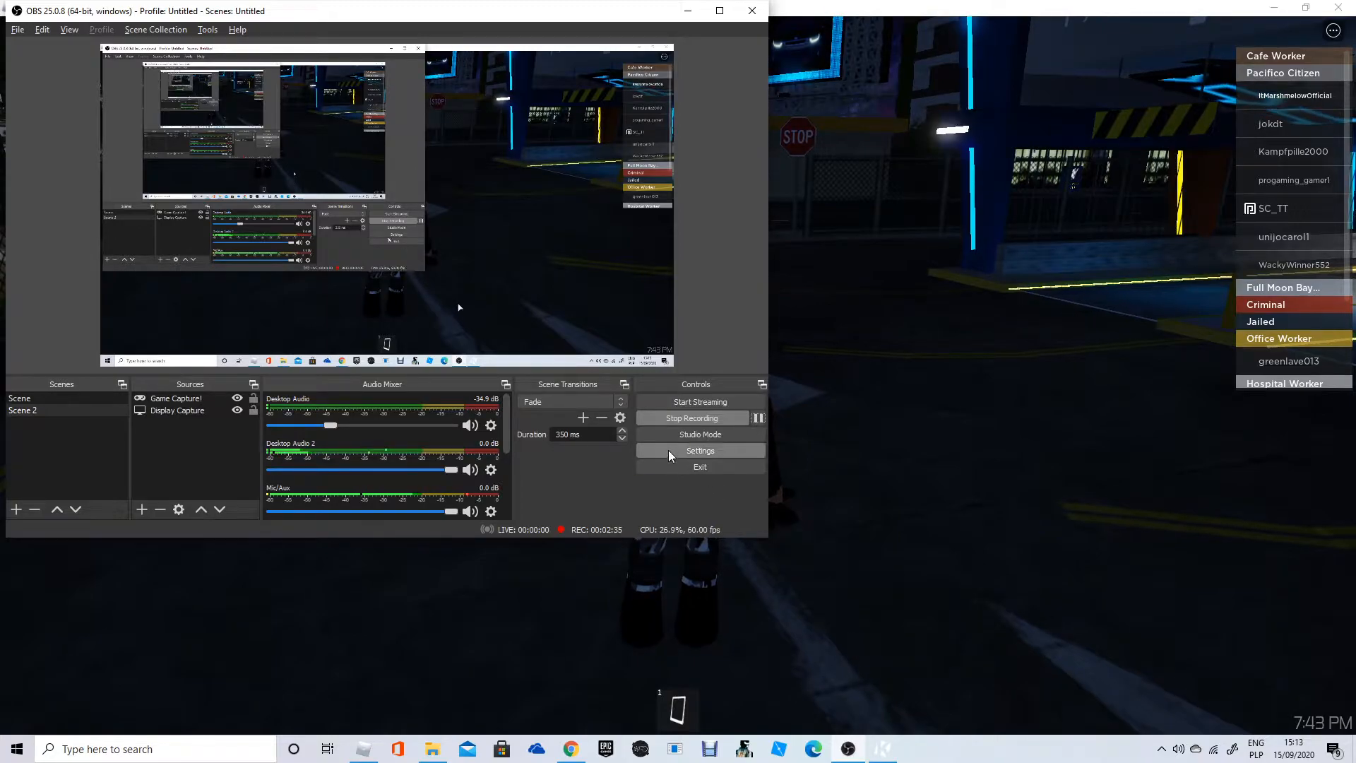
{"action": "mouse_move", "coordinate": [949, 560]}
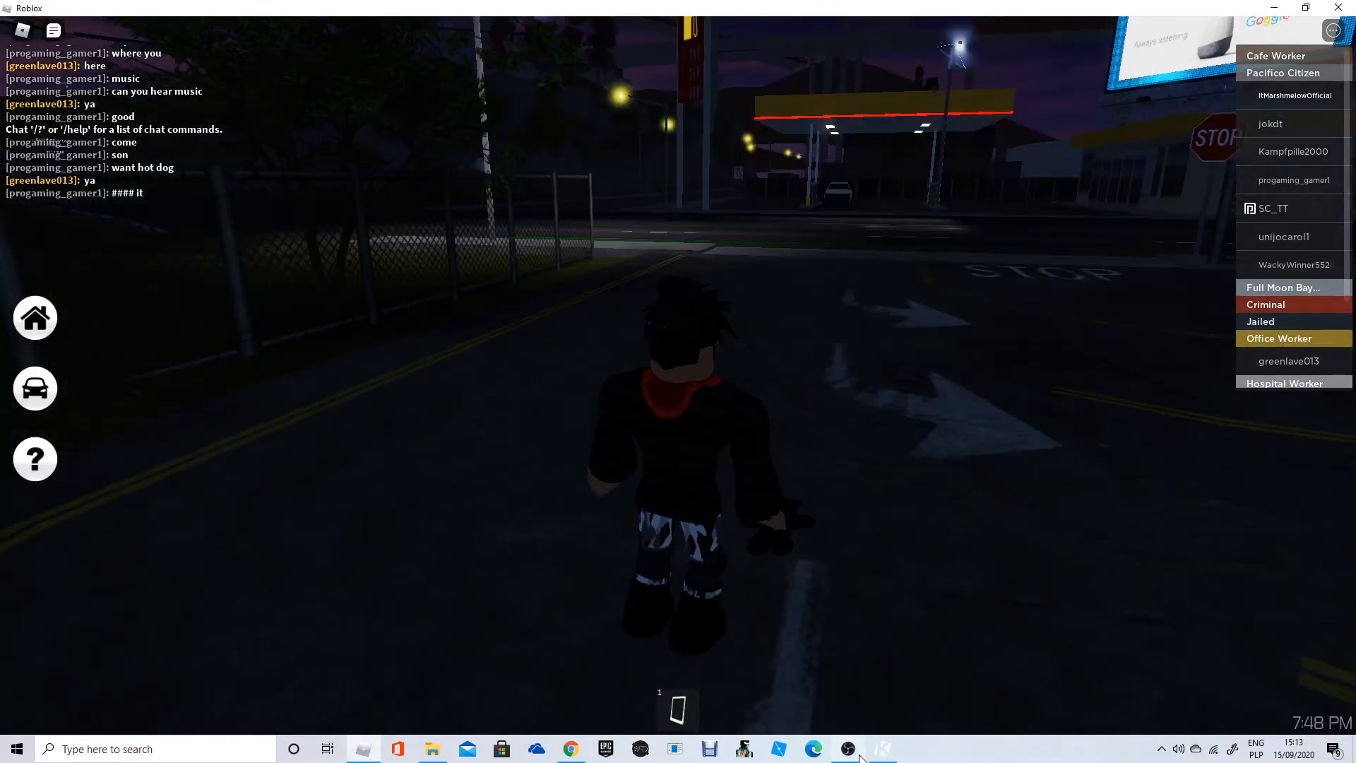
{"action": "left_click", "coordinate": [845, 748]}
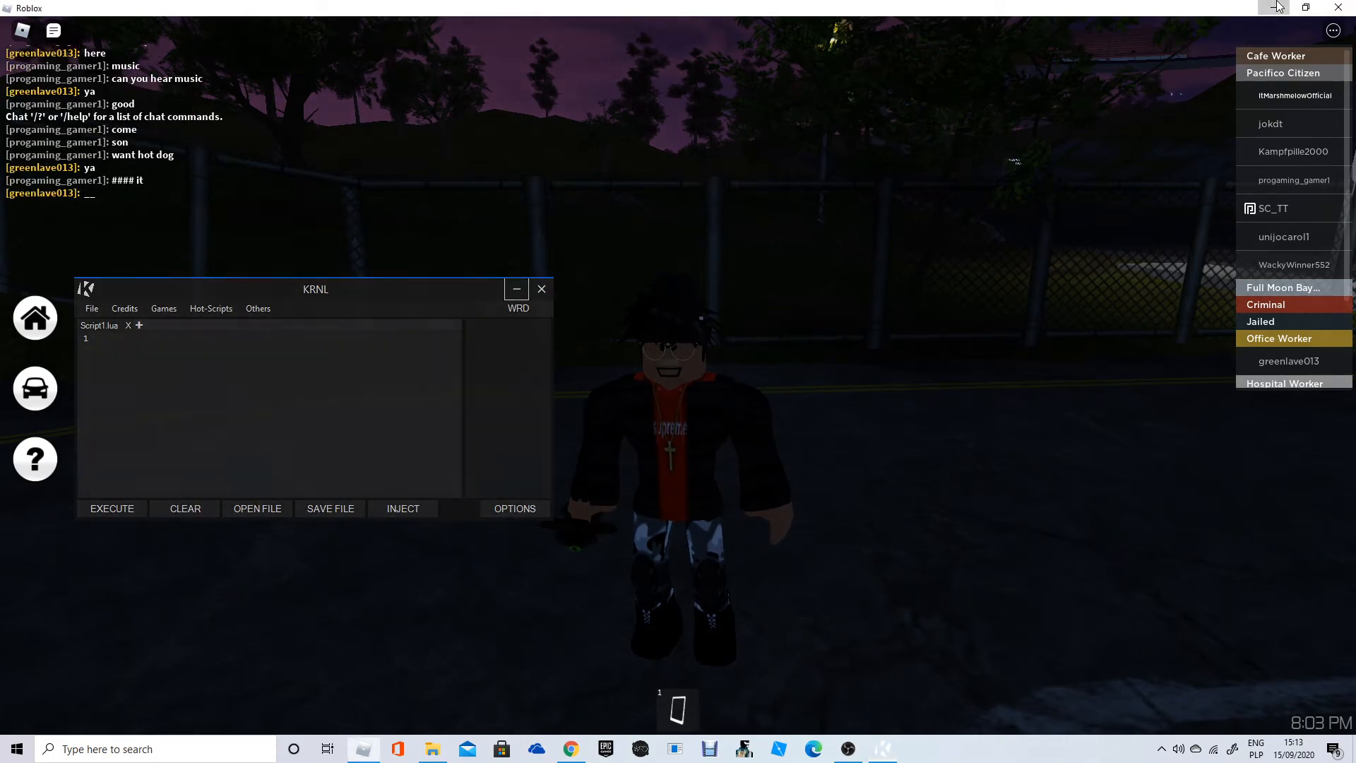
- Minimize the game and select the whole Pacifico 2 Lua script in Notepad for copying
{"action": "left_click", "coordinate": [1275, 9]}
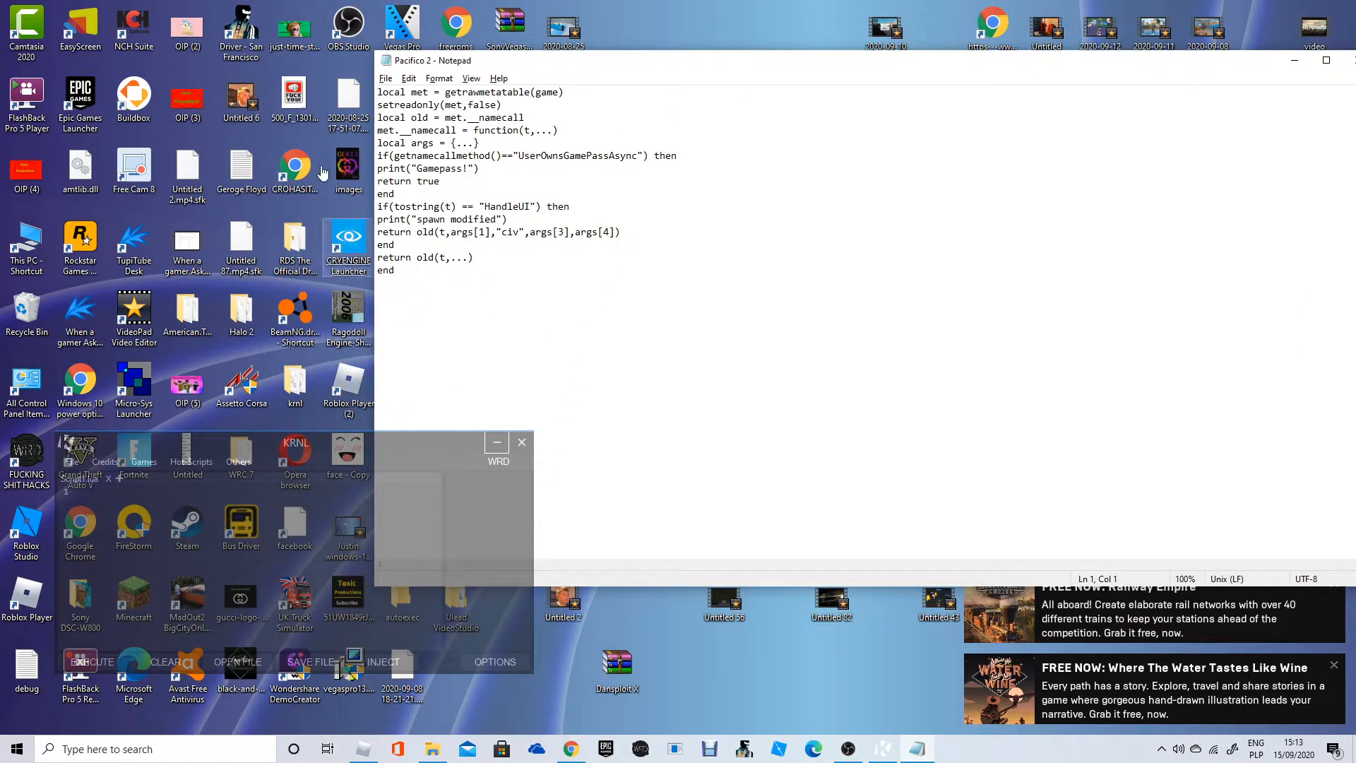
{"action": "key", "text": "ctrl+a"}
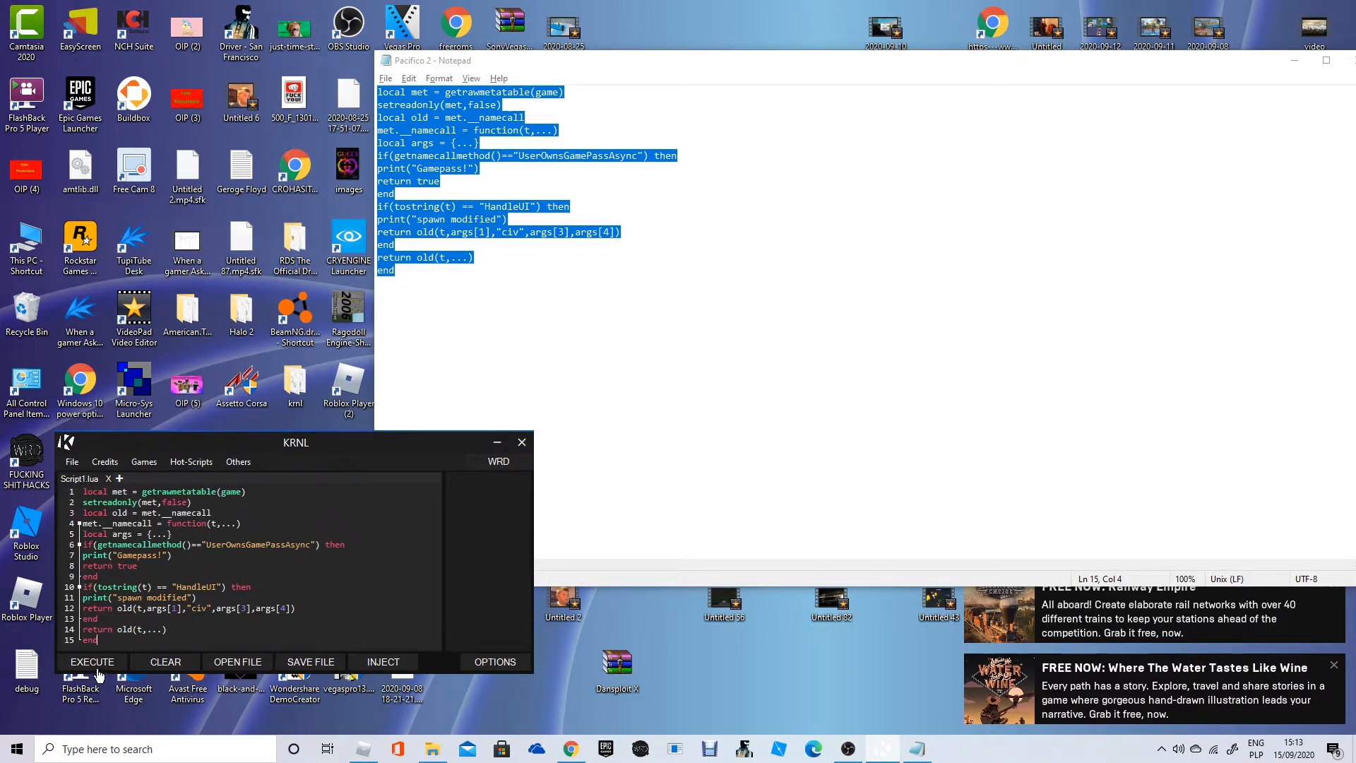
{"action": "mouse_move", "coordinate": [881, 753]}
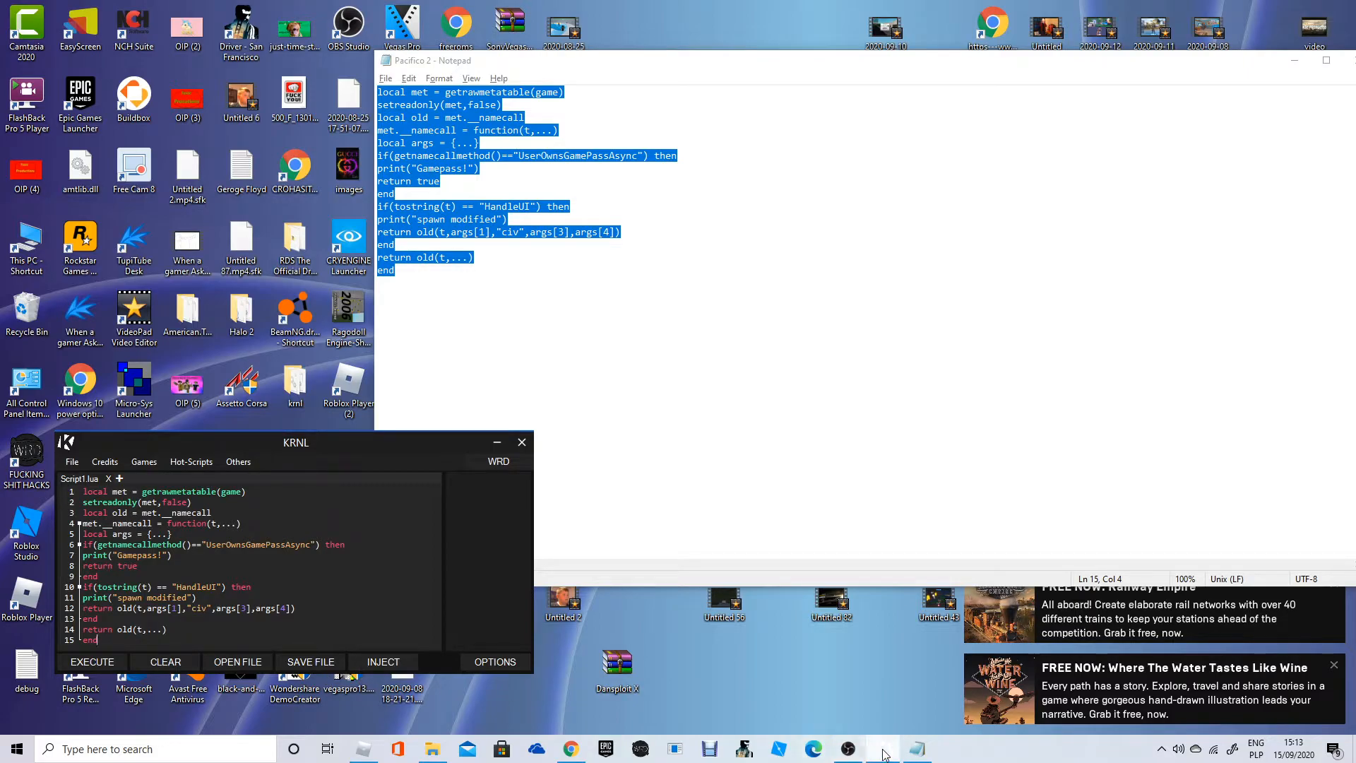
{"action": "mouse_move", "coordinate": [889, 754]}
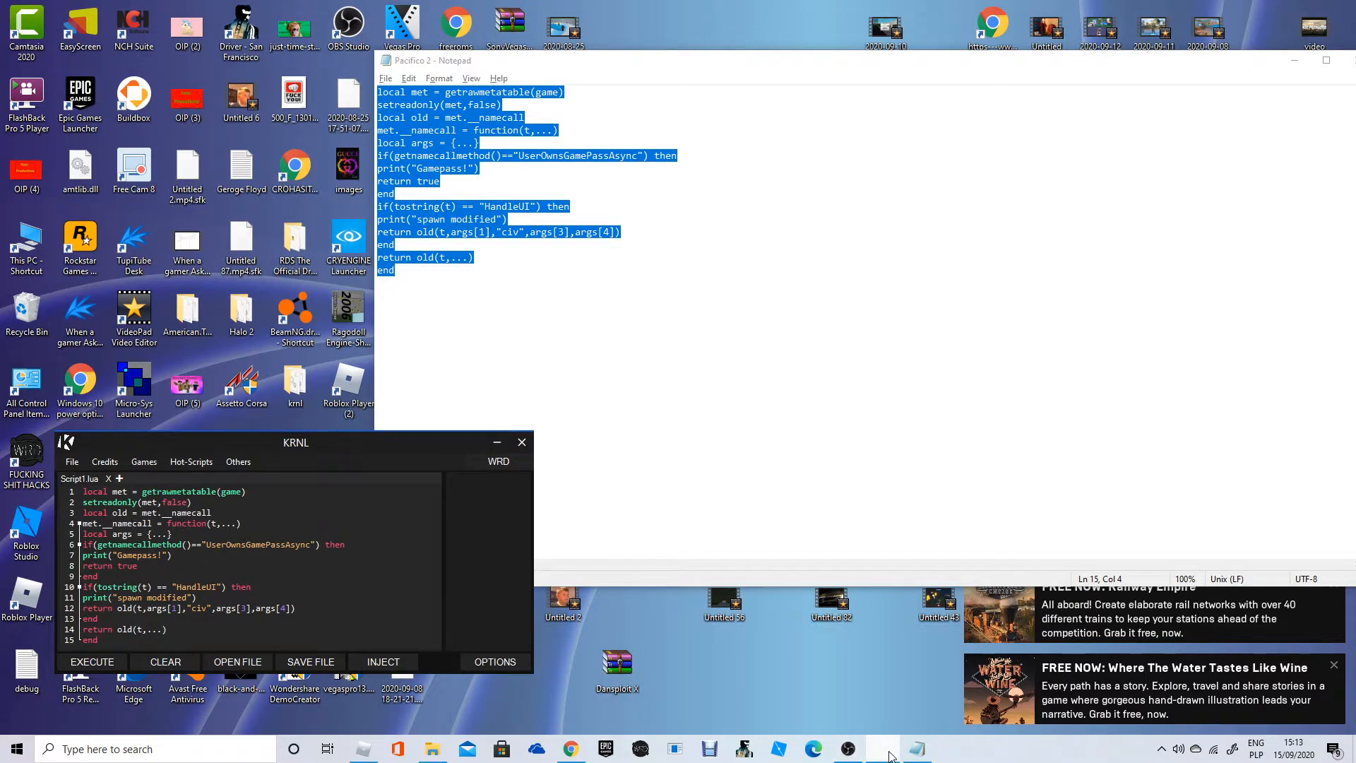
{"action": "mouse_move", "coordinate": [915, 749]}
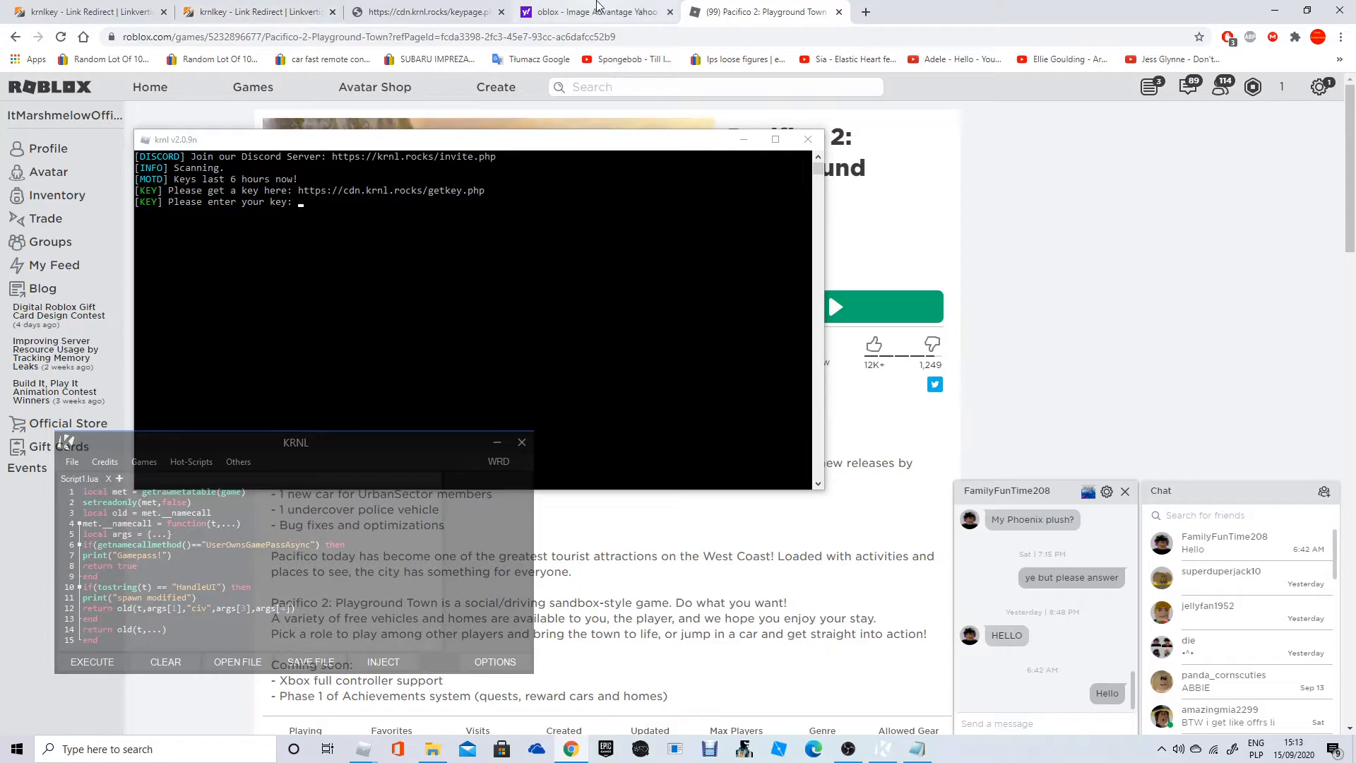
{"action": "left_click", "coordinate": [423, 11]}
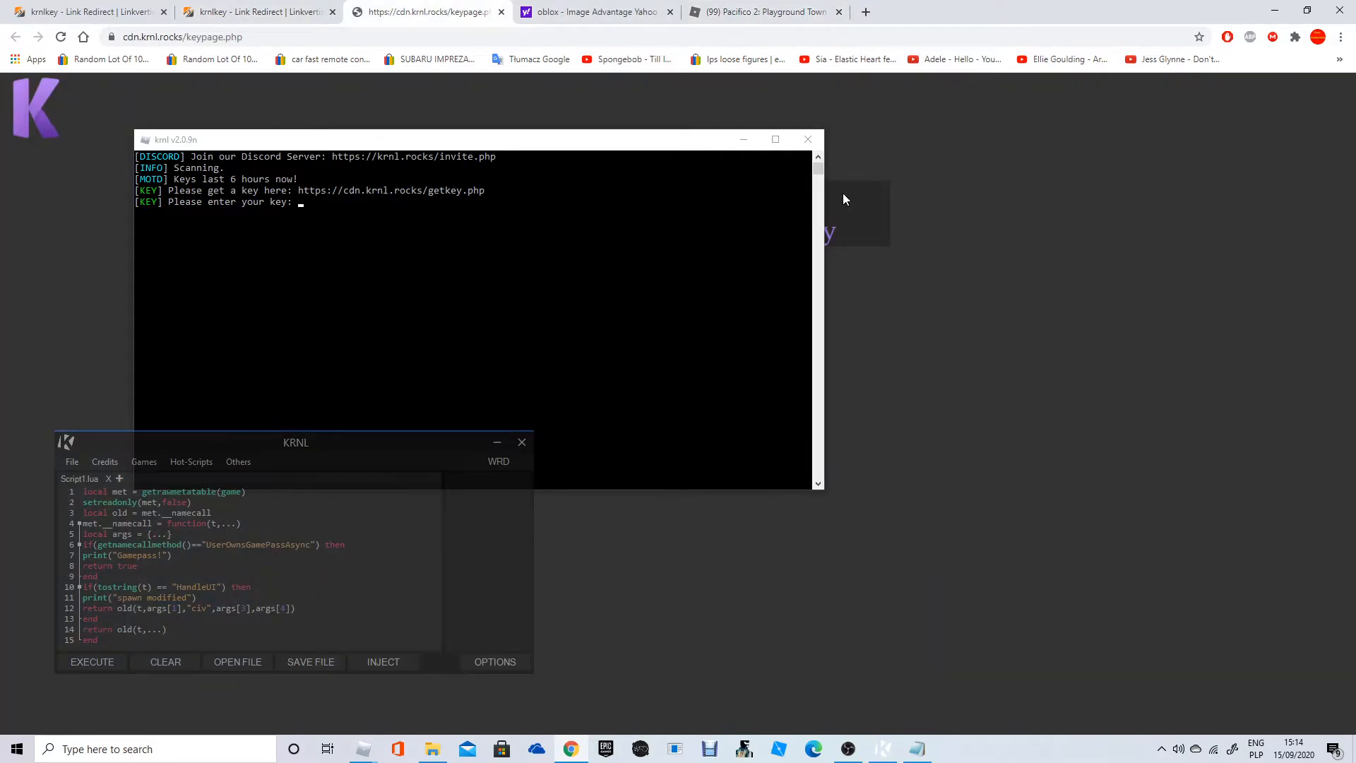
{"action": "mouse_move", "coordinate": [320, 175]}
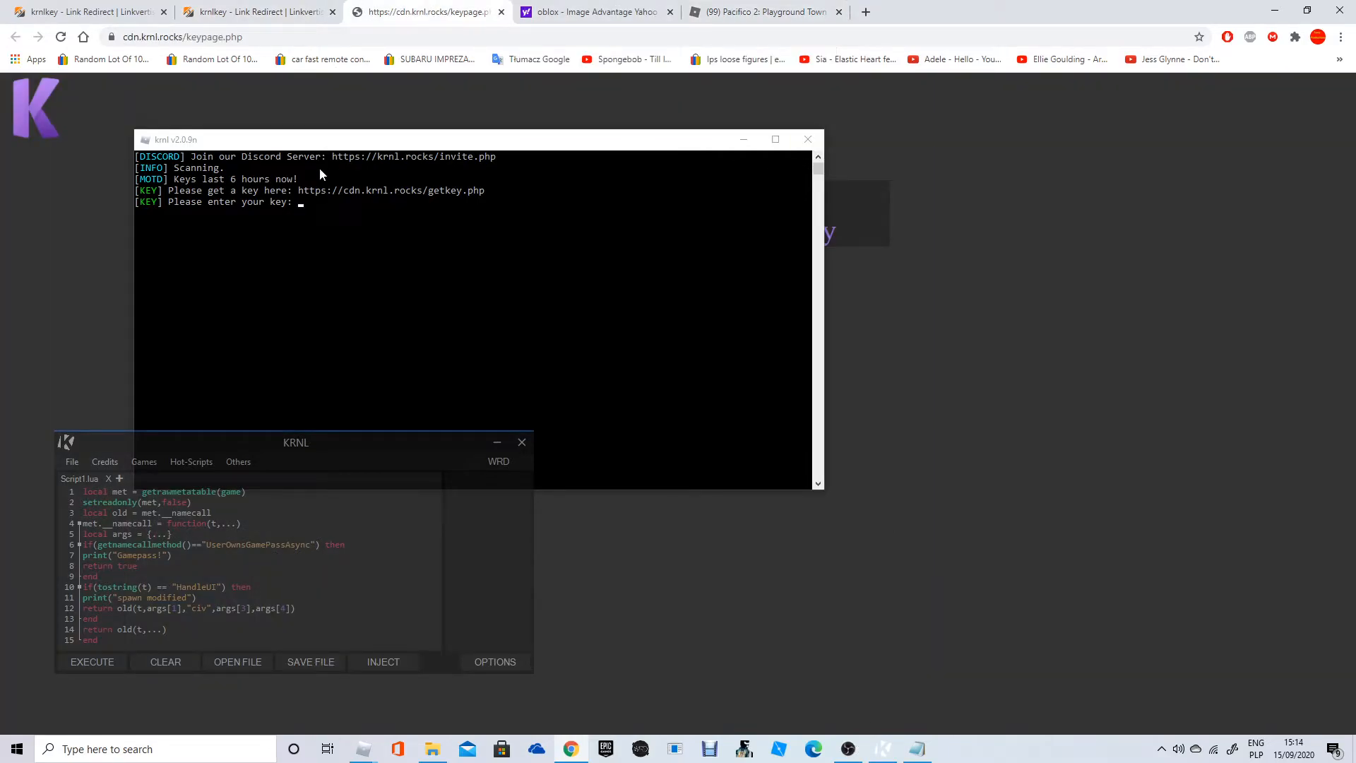
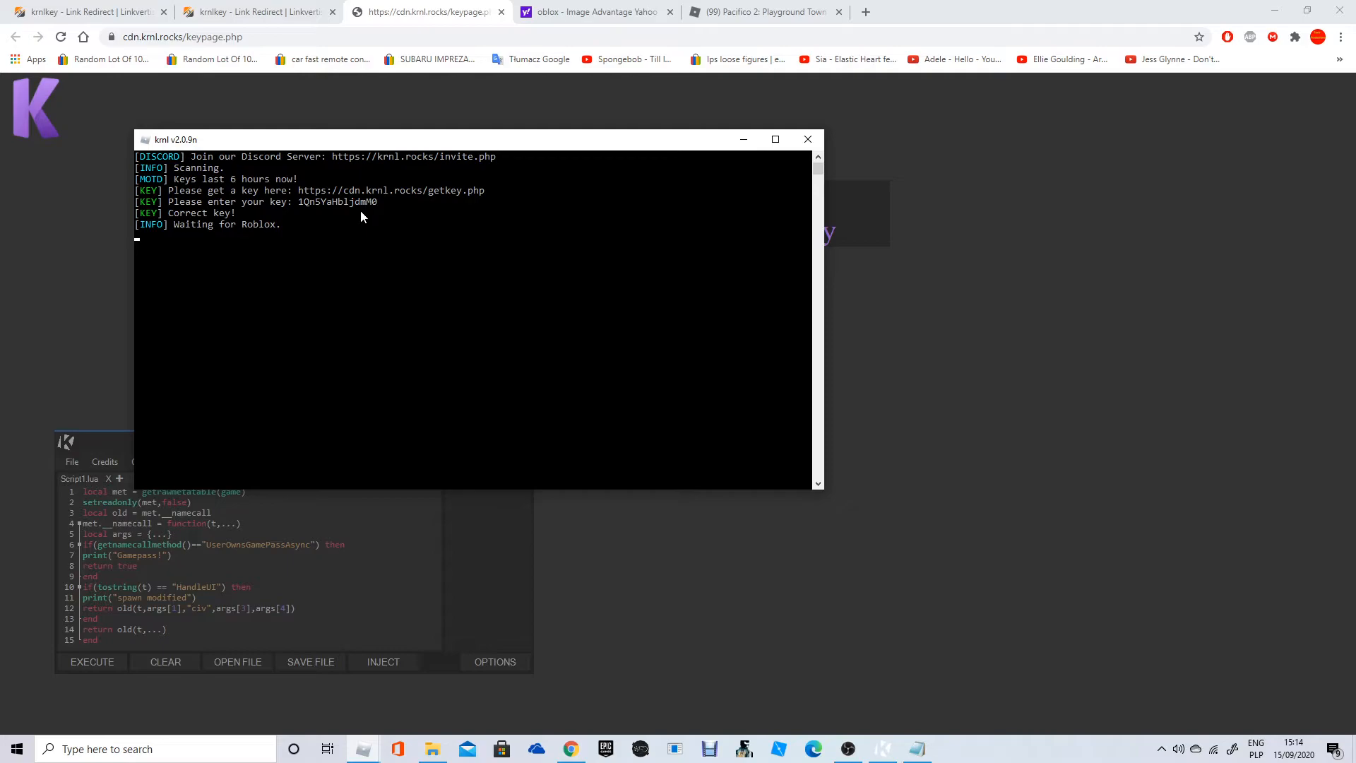
{"action": "mouse_move", "coordinate": [644, 576]}
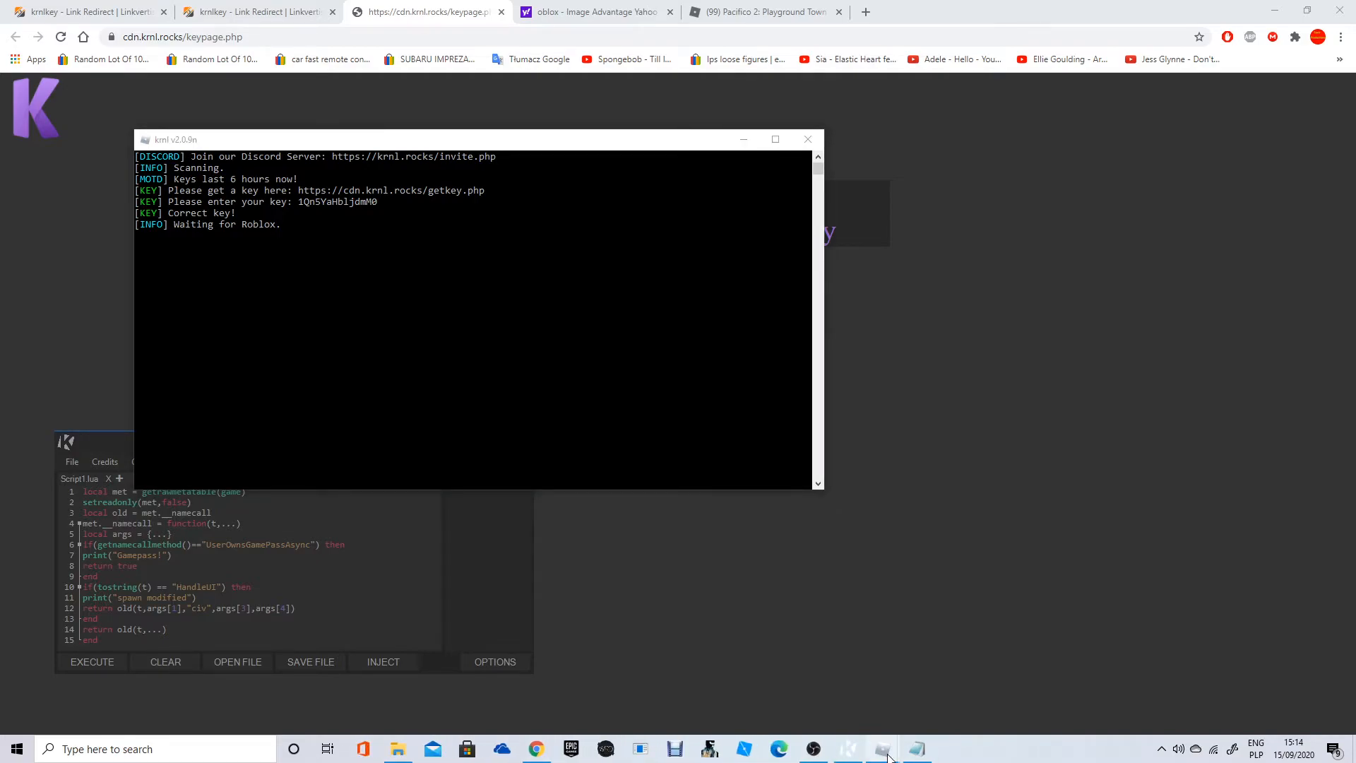
{"action": "mouse_move", "coordinate": [796, 736]}
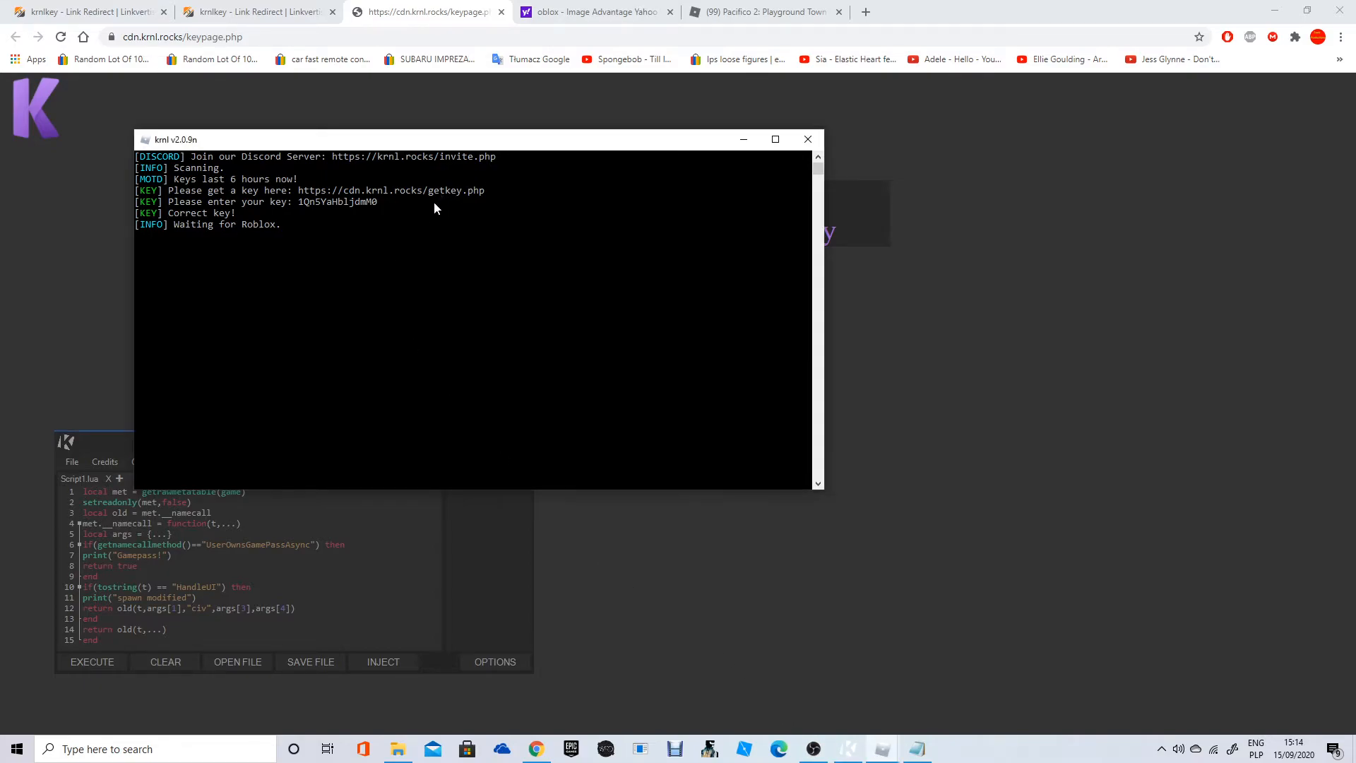
{"action": "mouse_move", "coordinate": [733, 152]}
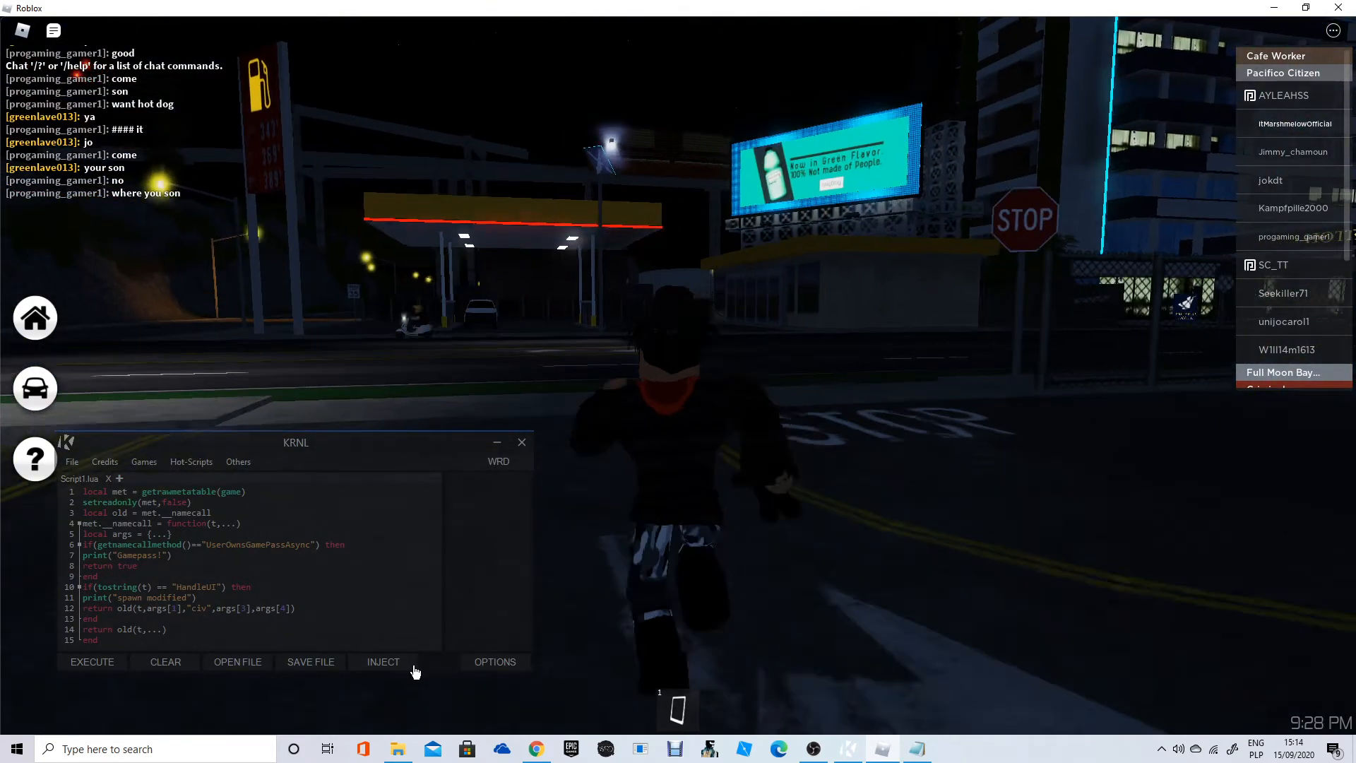
- Inject and execute the gamepass script, hide KRNL, and bring up the Pacifico vehicle menu
{"action": "left_click", "coordinate": [846, 748]}
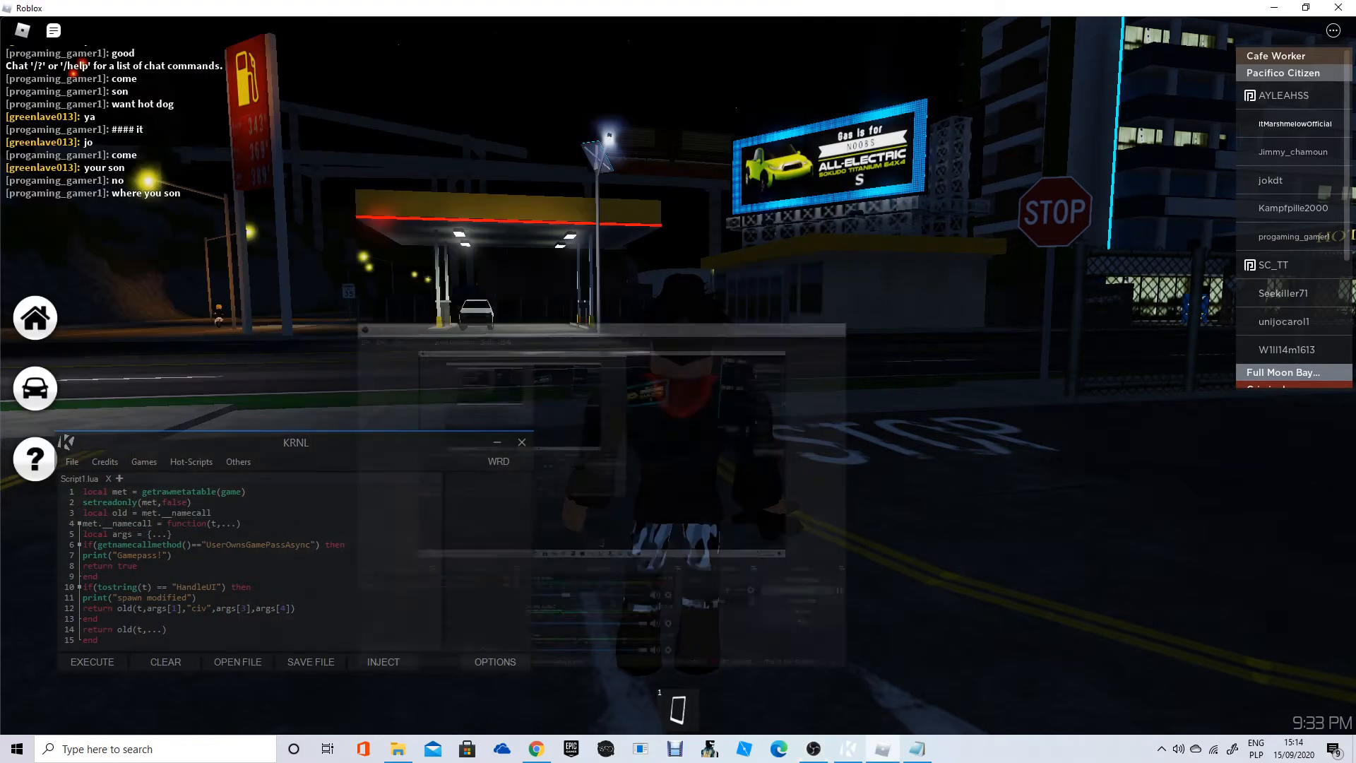
{"action": "left_click", "coordinate": [93, 661]}
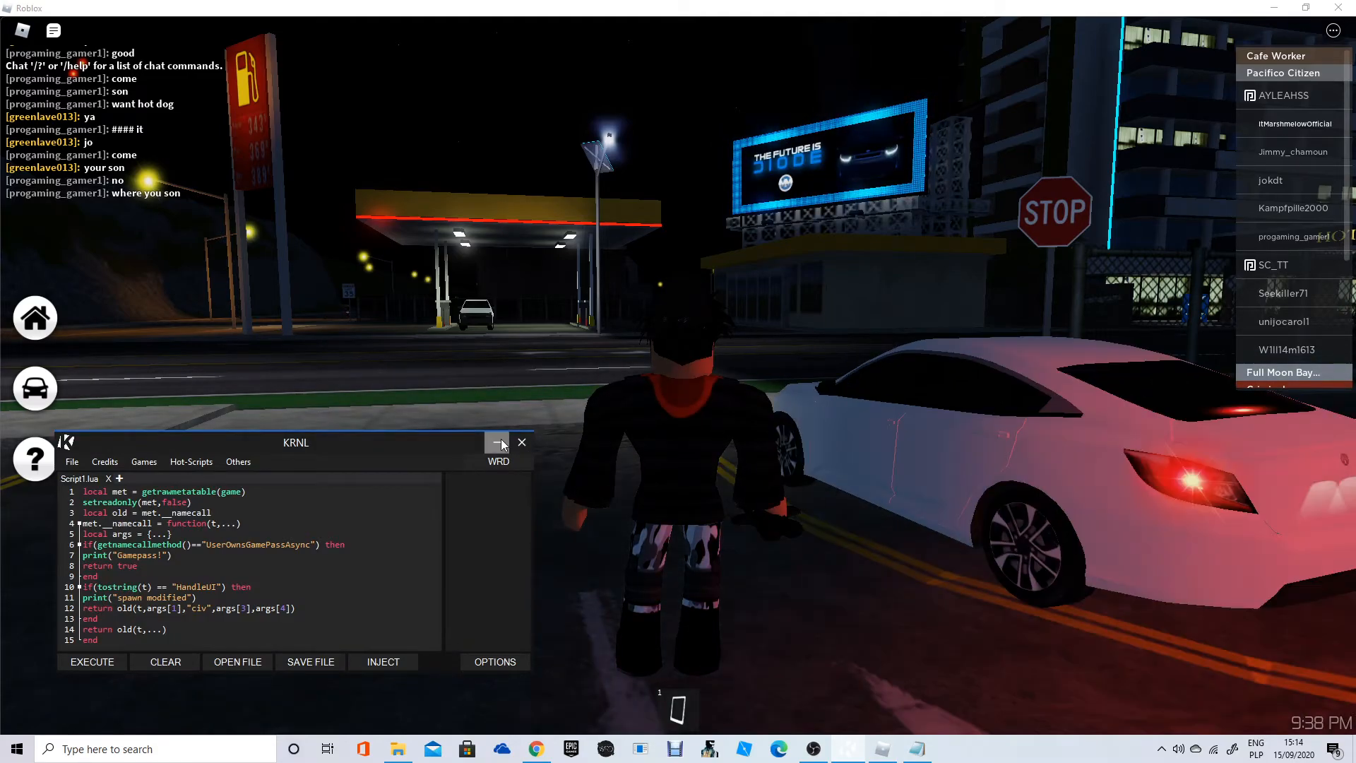
{"action": "left_click", "coordinate": [499, 444]}
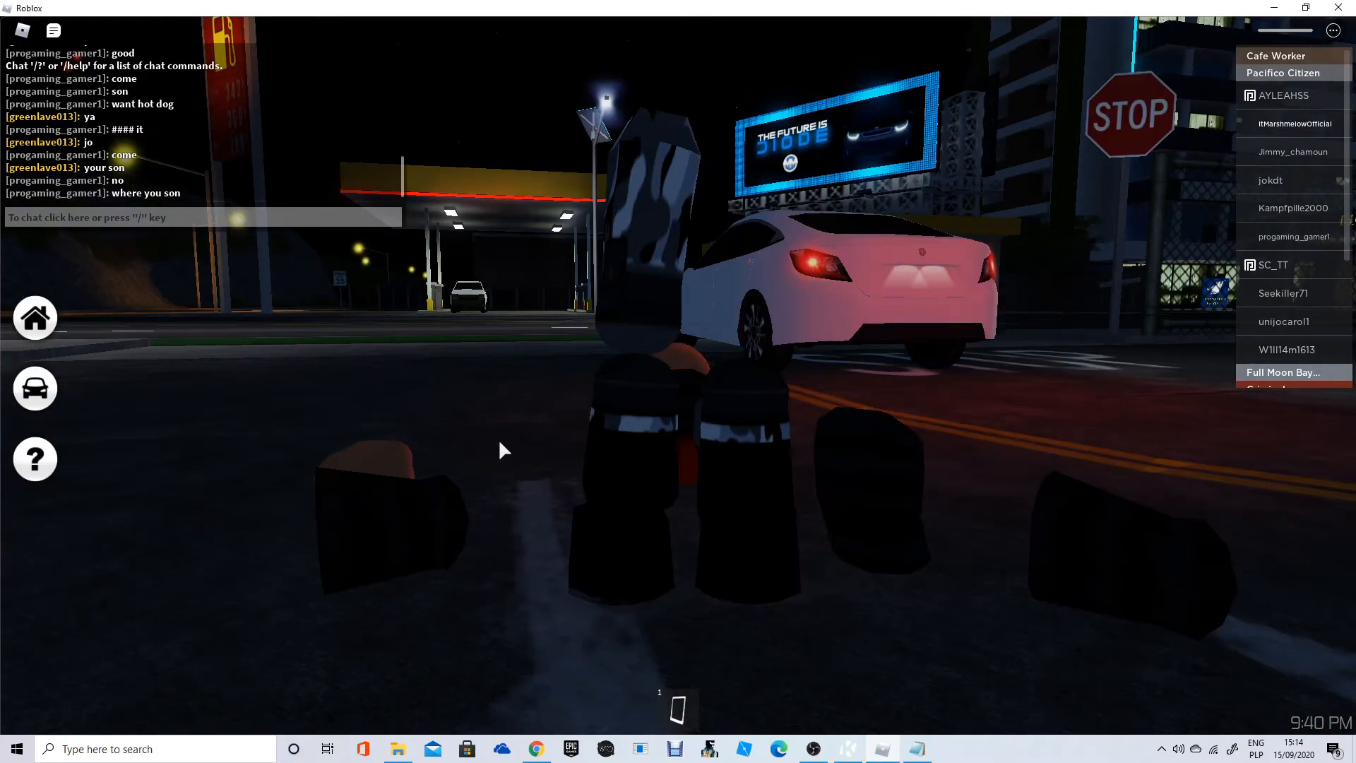
{"action": "left_click", "coordinate": [34, 387]}
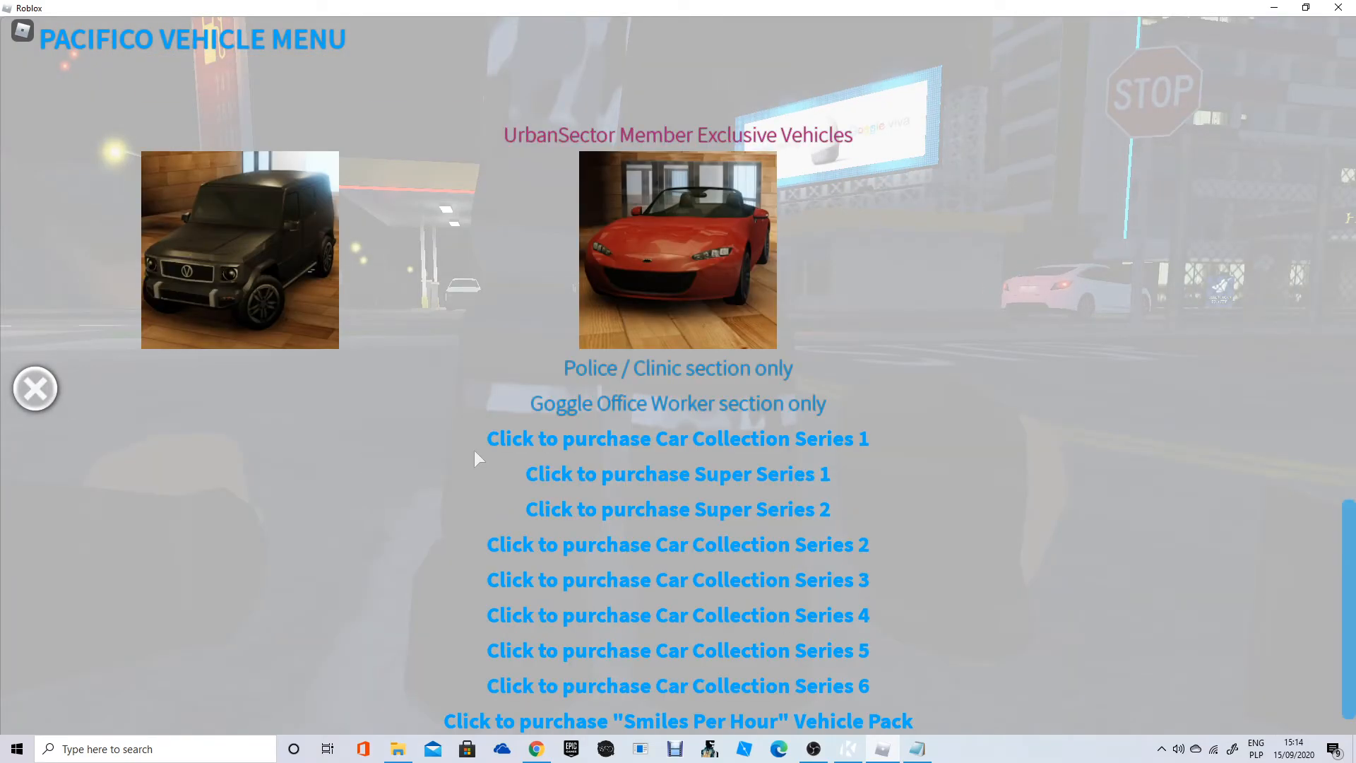
- Reopen the vehicle menu and browse the now-unlocked Car Collection and Super Series lists
{"action": "left_click", "coordinate": [36, 389]}
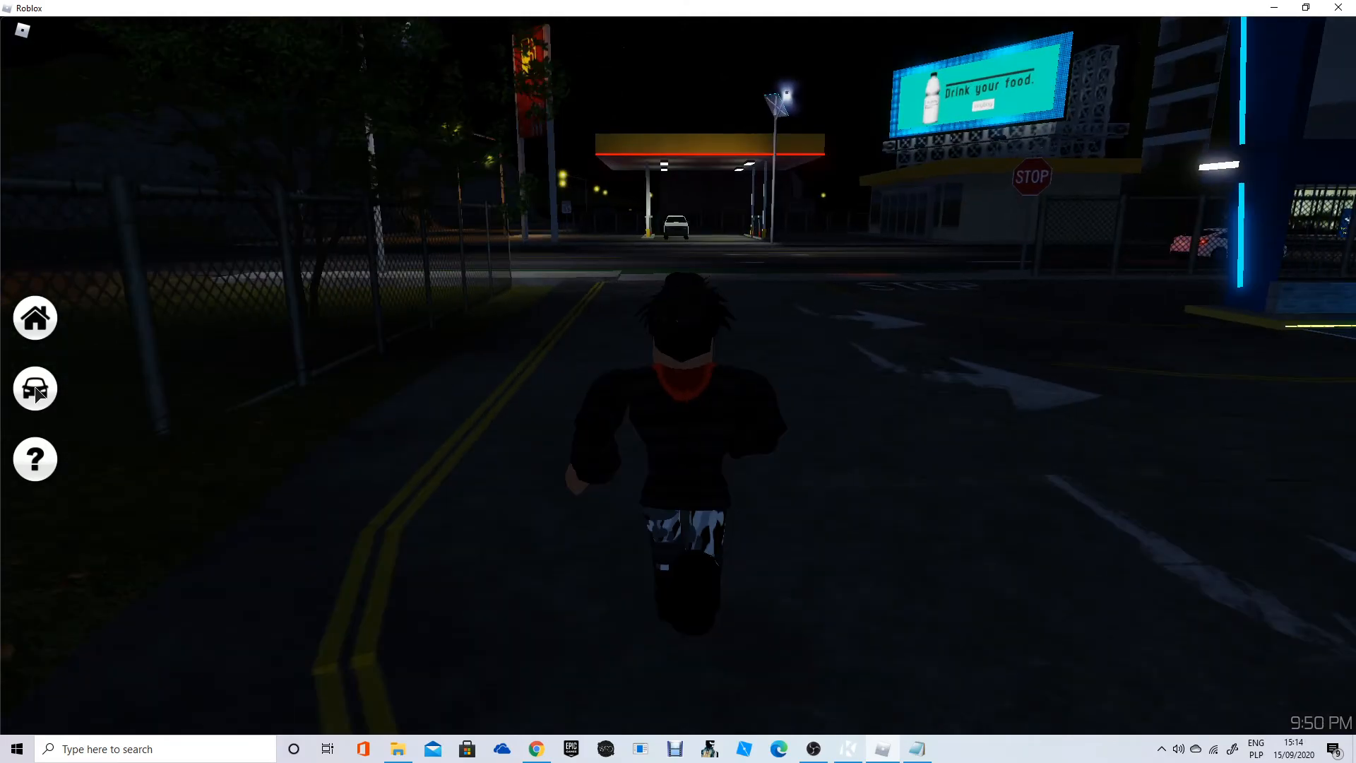
{"action": "left_click", "coordinate": [35, 388]}
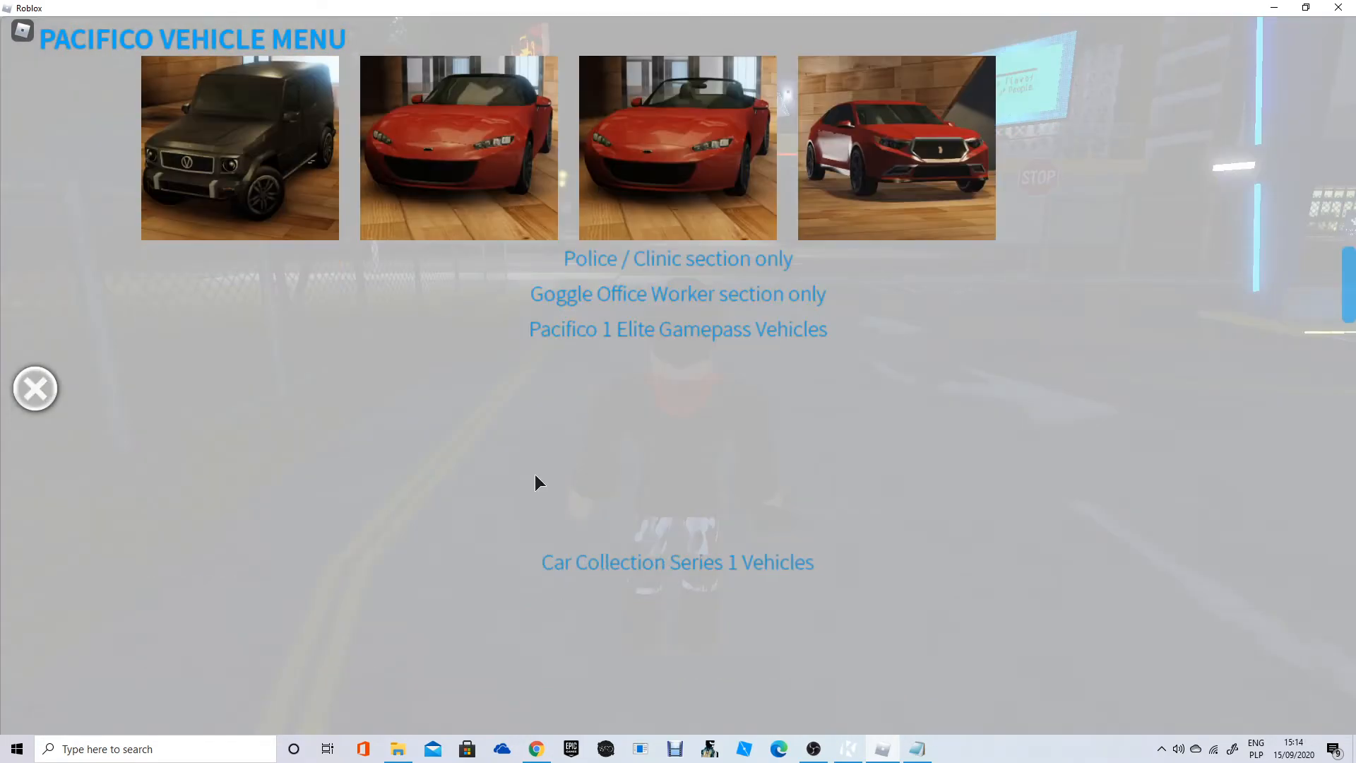
{"action": "scroll", "scroll_direction": "down", "scroll_amount": 3}
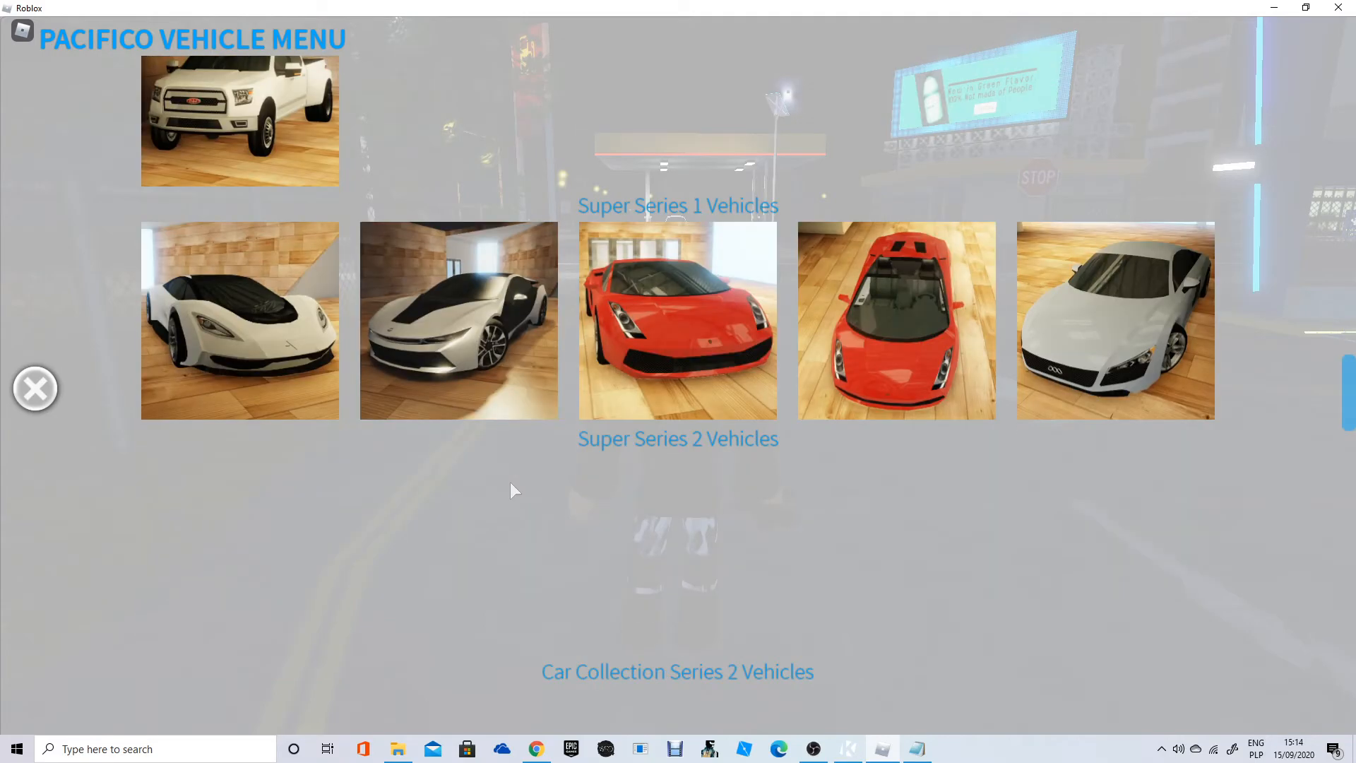
{"action": "scroll", "scroll_direction": "down", "scroll_amount": 3}
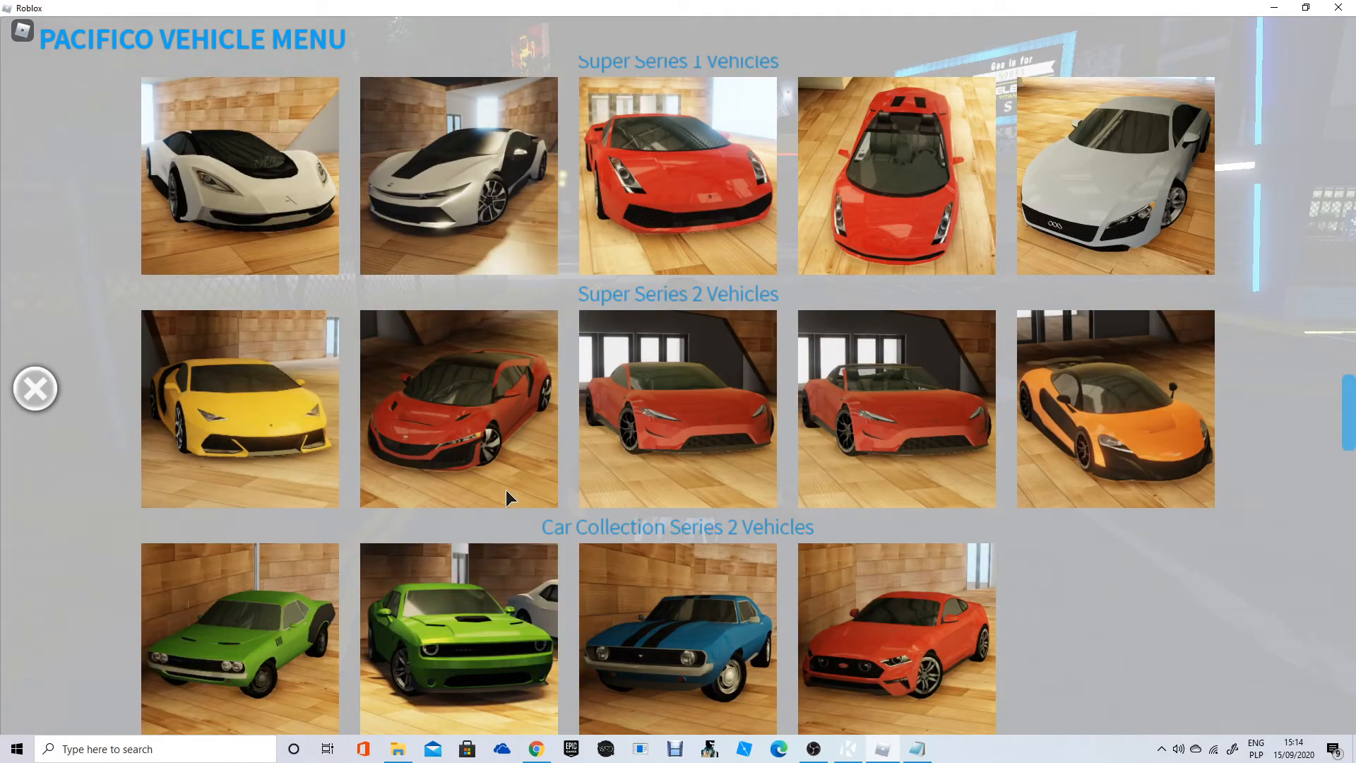
{"action": "scroll", "scroll_direction": "down", "scroll_amount": 3}
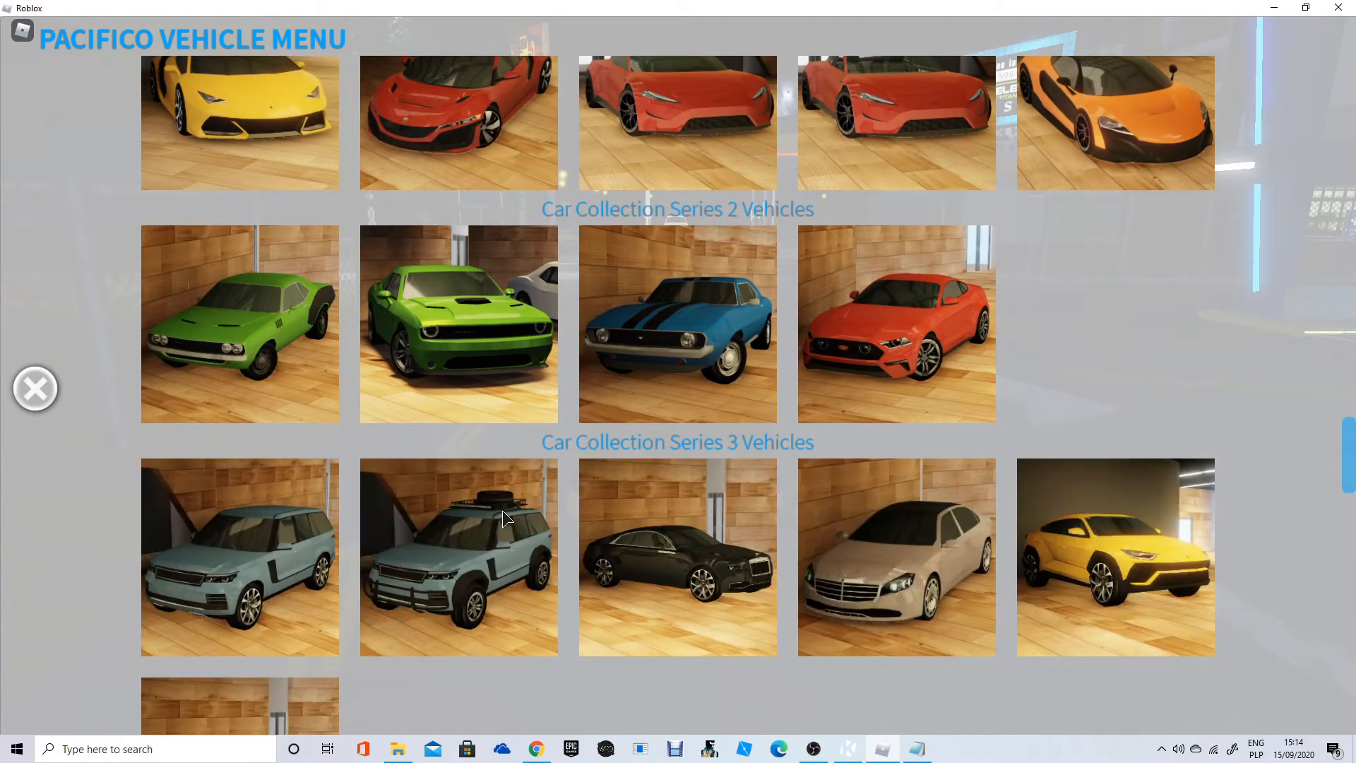
{"action": "scroll", "scroll_direction": "down", "scroll_amount": 3}
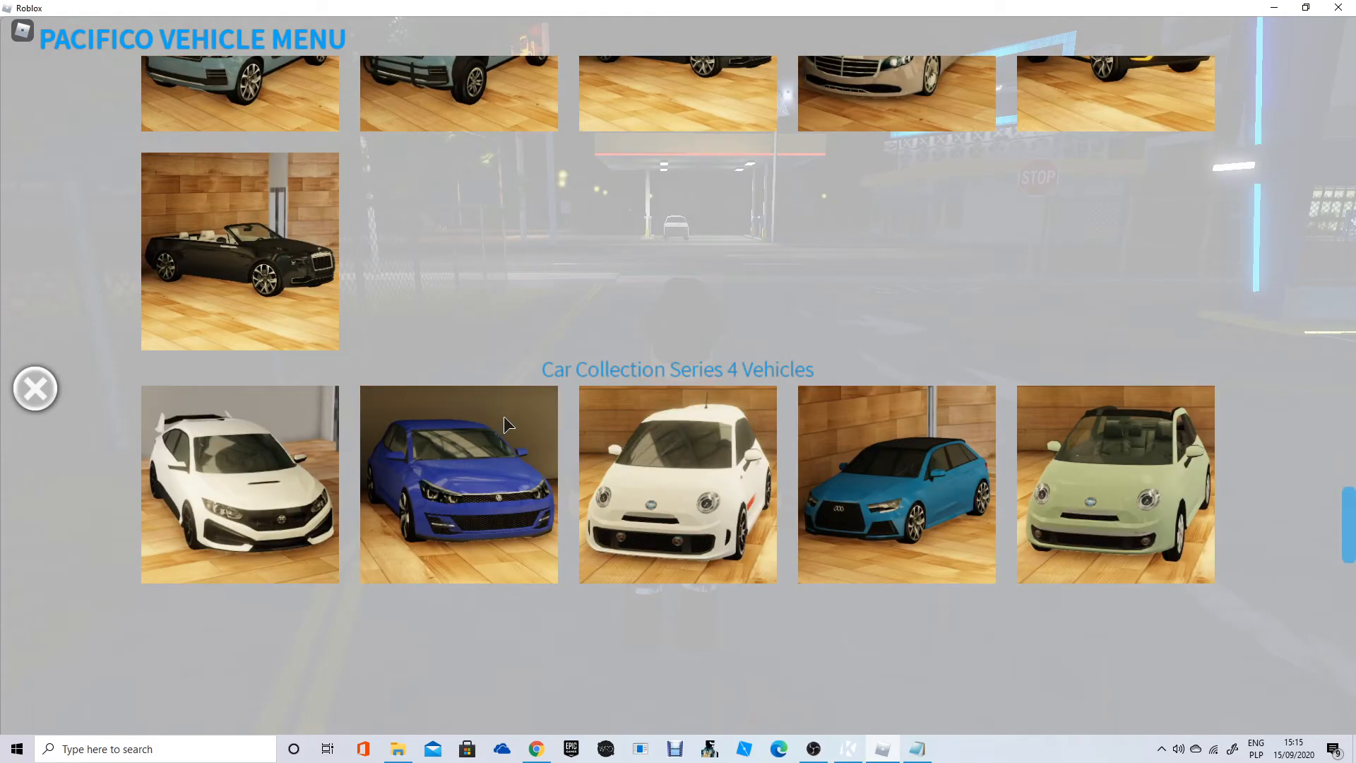
{"action": "scroll", "scroll_direction": "down", "scroll_amount": 3}
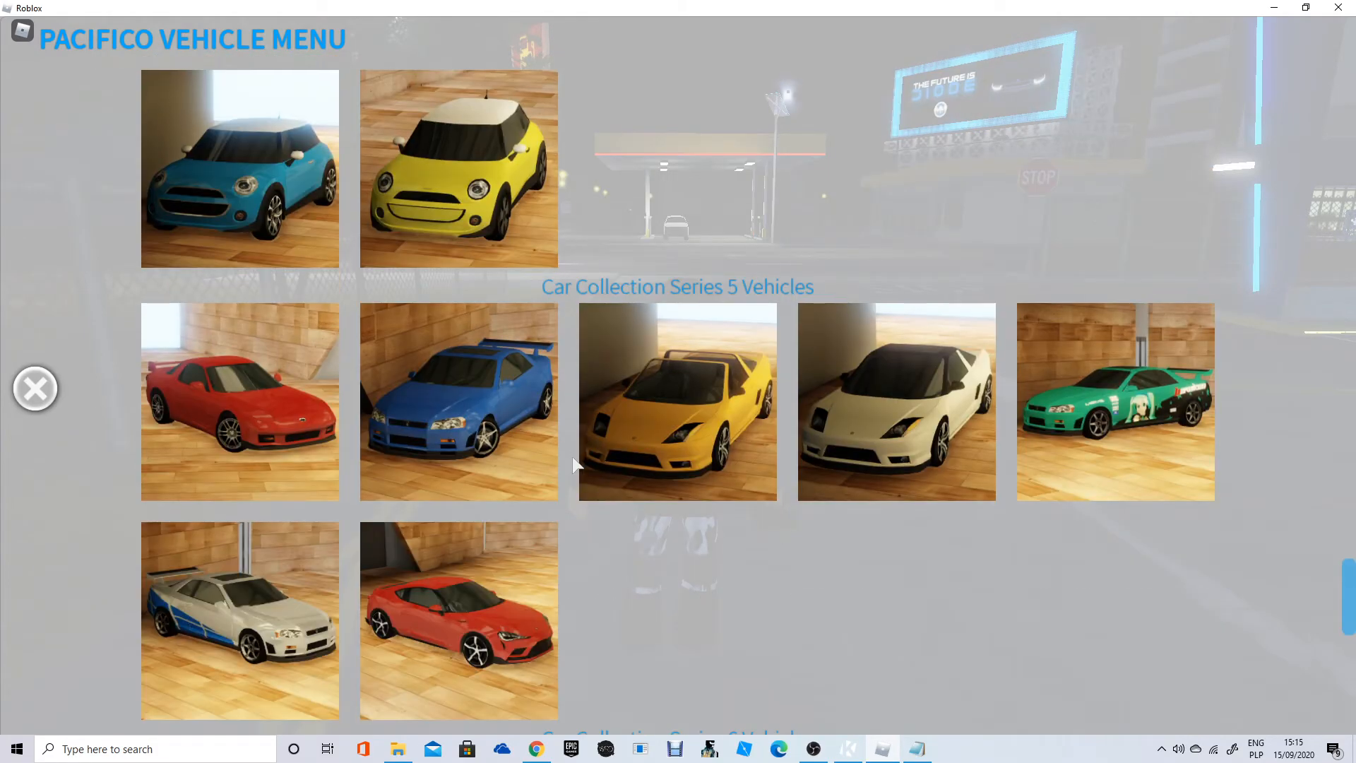
{"action": "scroll", "scroll_direction": "down", "scroll_amount": 3}
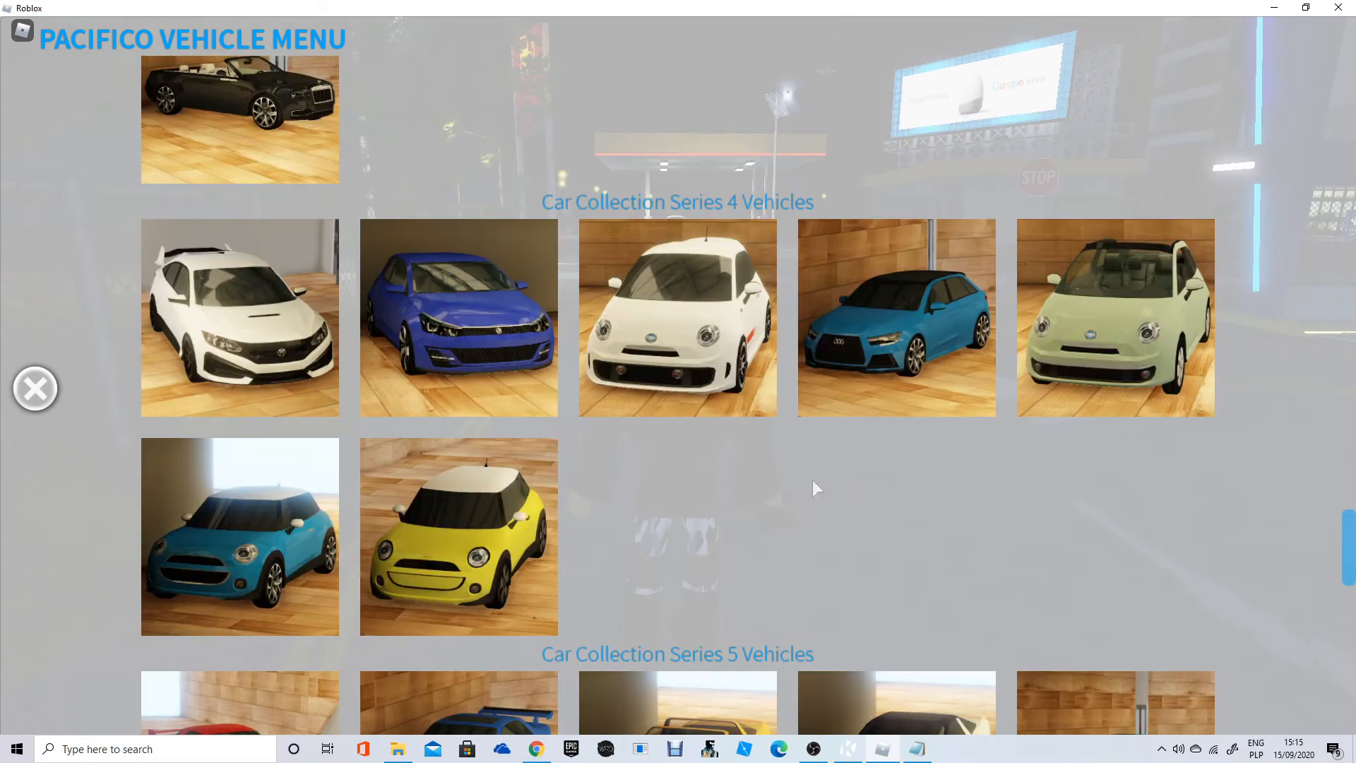
{"action": "scroll", "scroll_direction": "down", "scroll_amount": 3}
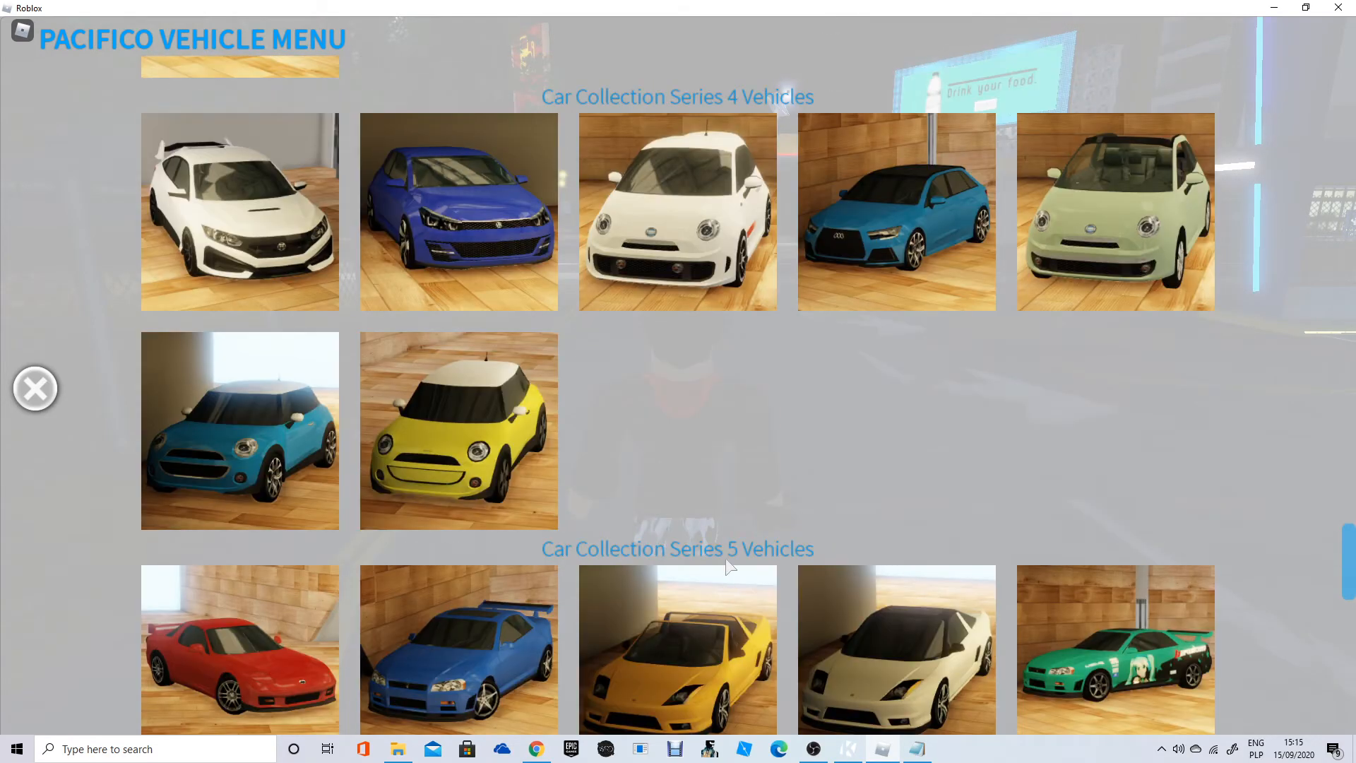
{"action": "scroll", "scroll_direction": "up", "scroll_amount": 3}
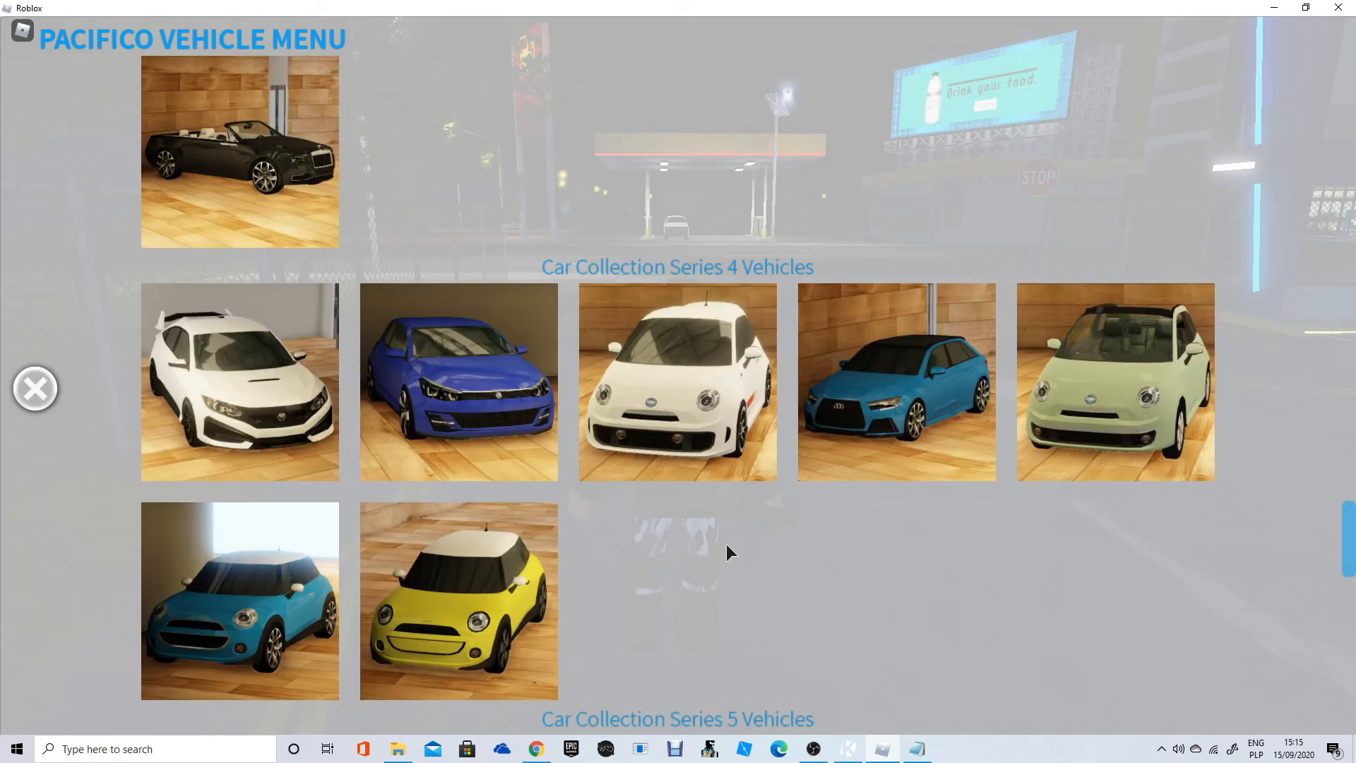
{"action": "scroll", "scroll_direction": "up", "scroll_amount": 3}
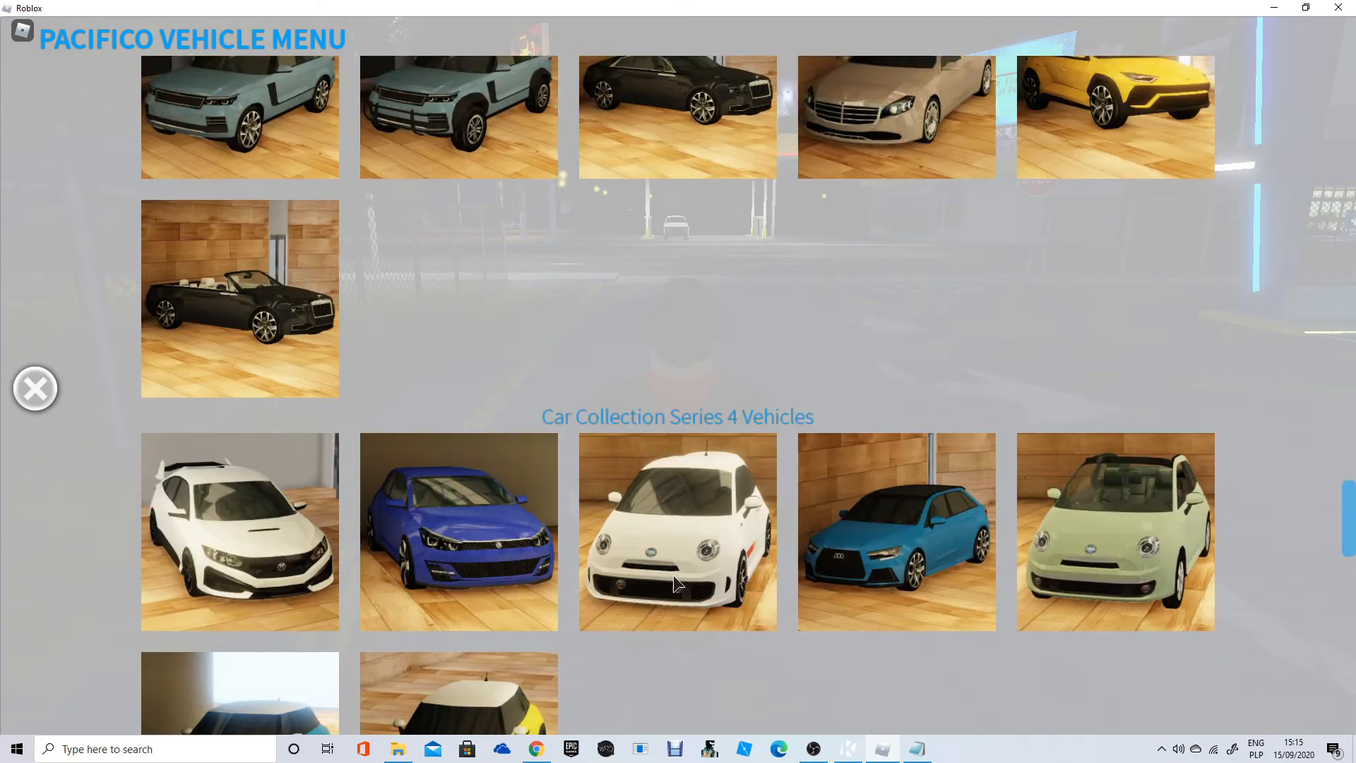
{"action": "scroll", "scroll_direction": "up", "scroll_amount": 3}
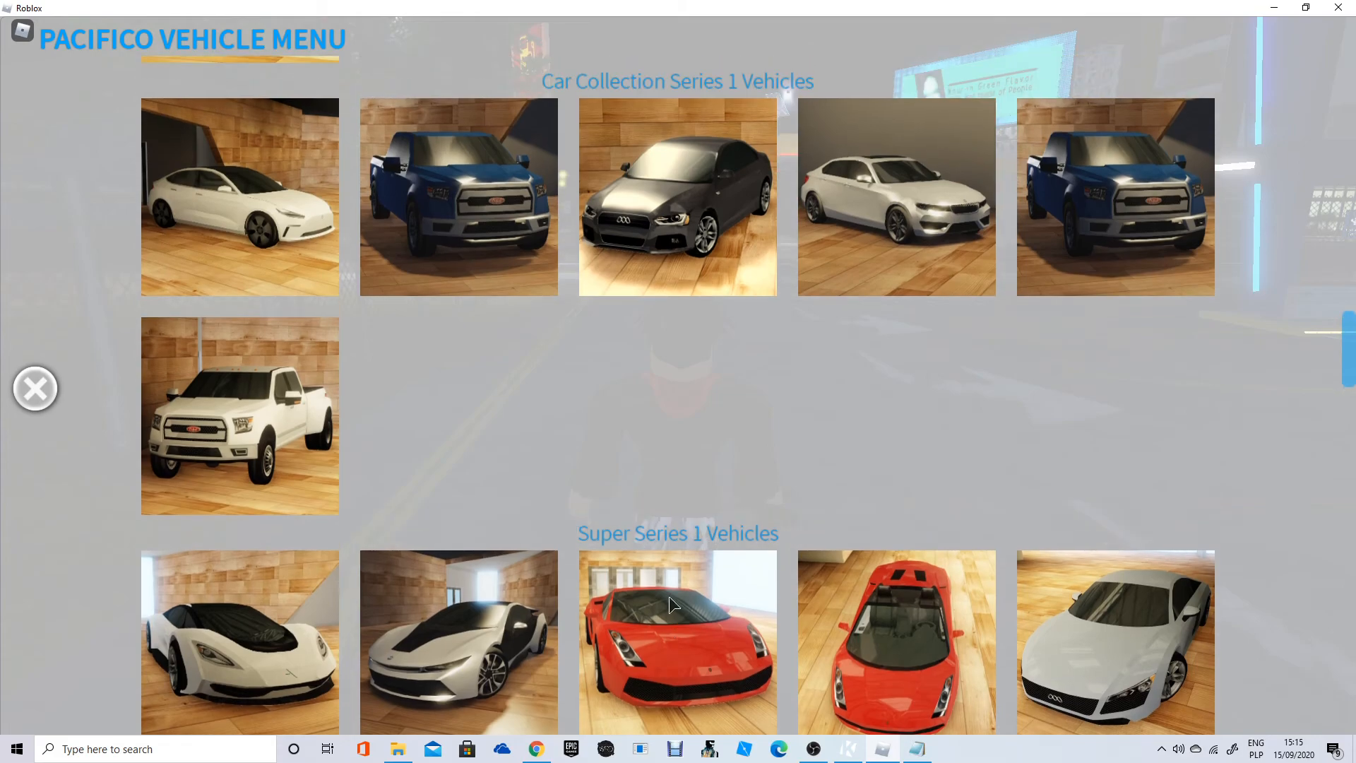
{"action": "scroll", "scroll_direction": "down", "scroll_amount": 3}
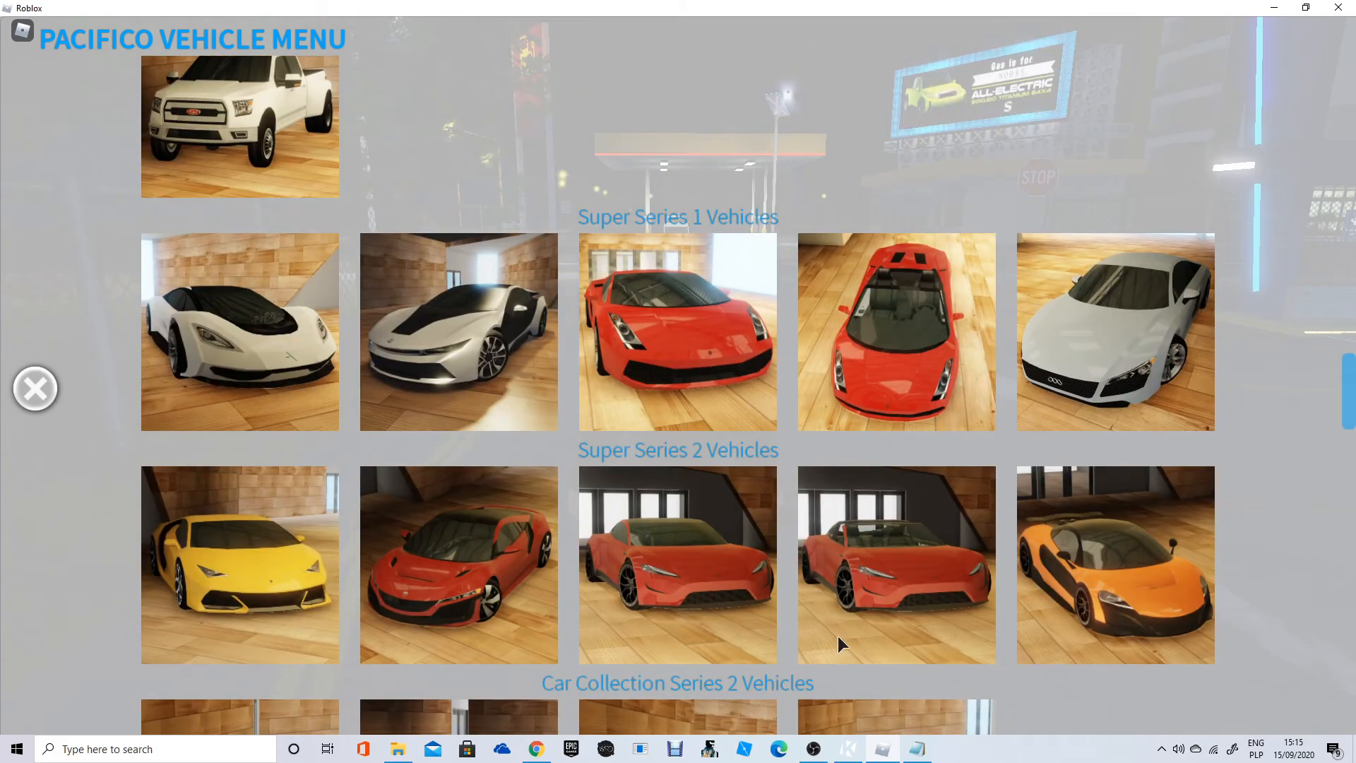
- Spawn the Tetron Zenith Roofless from its detail page and drive it on the night road
{"action": "left_click", "coordinate": [896, 565]}
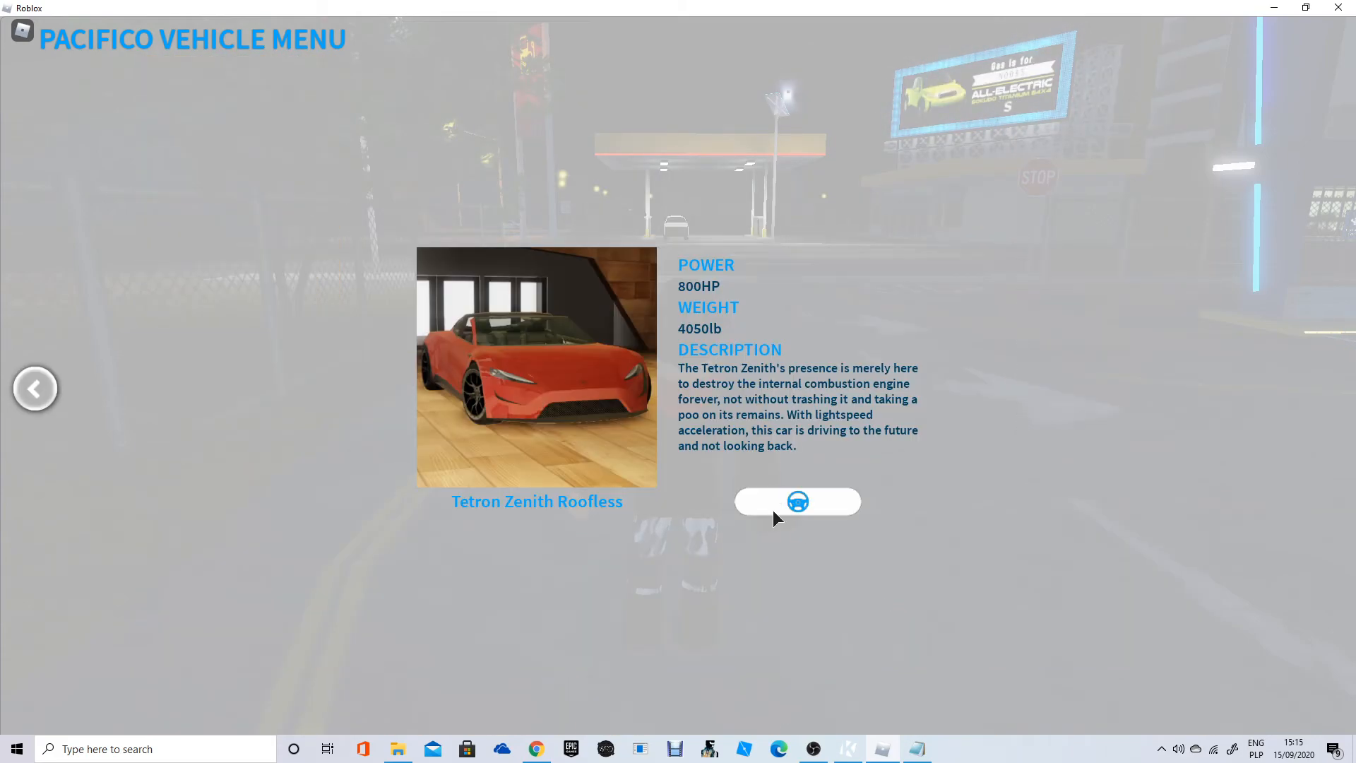
{"action": "left_click", "coordinate": [797, 502]}
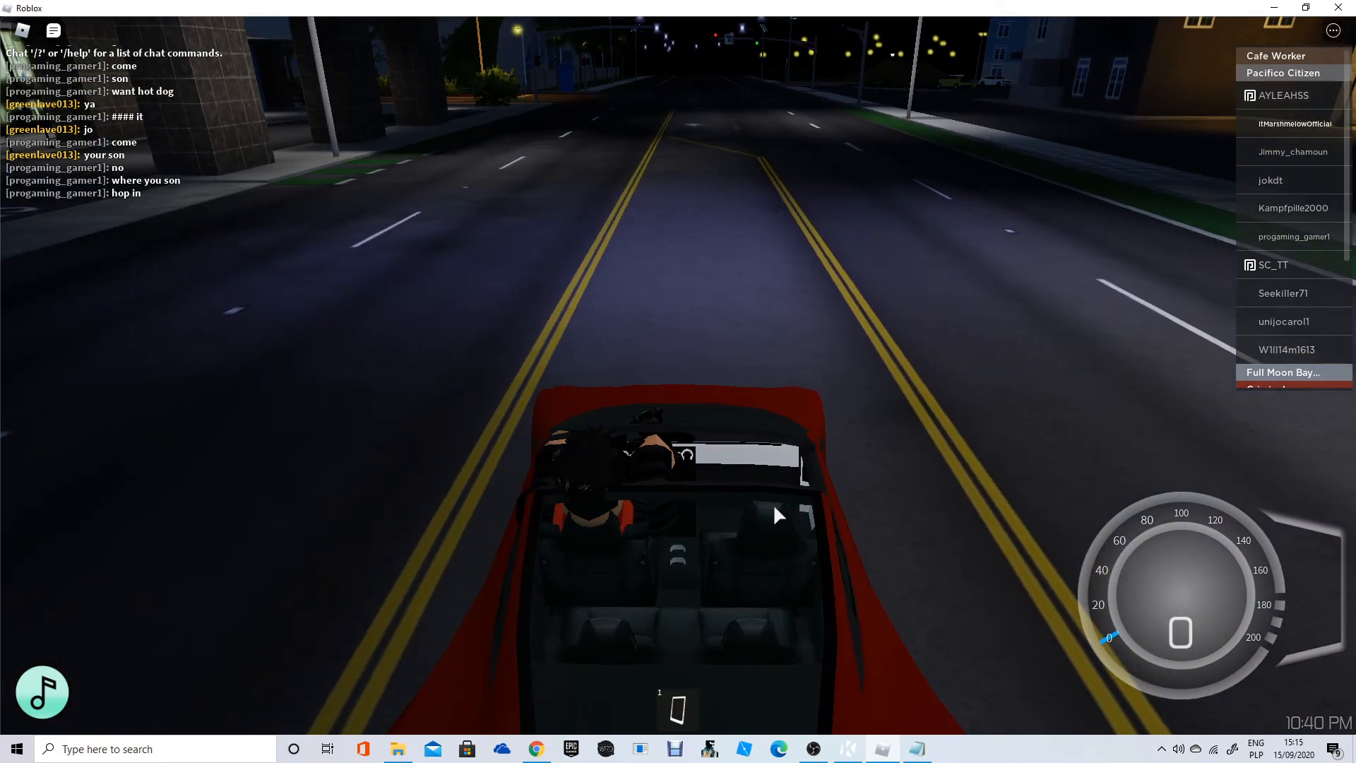
{"action": "mouse_move", "coordinate": [749, 623]}
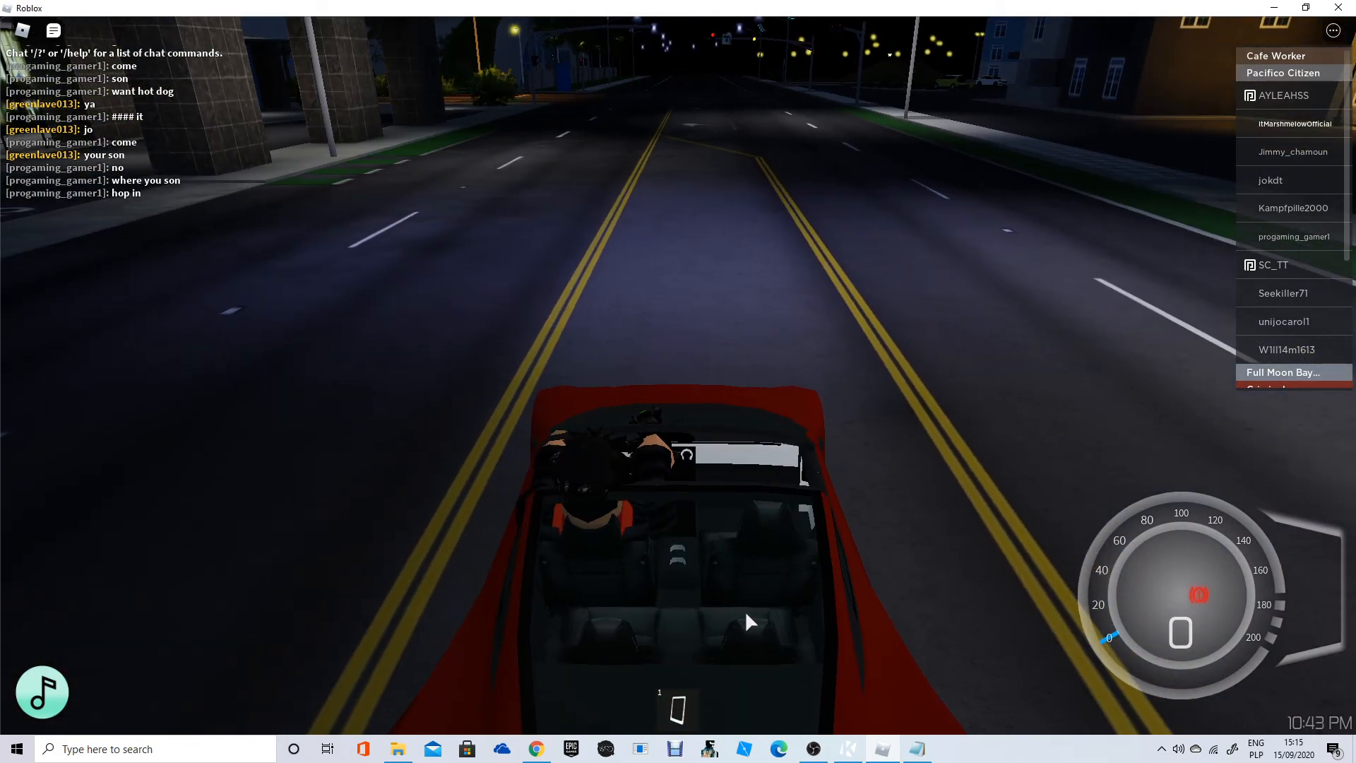